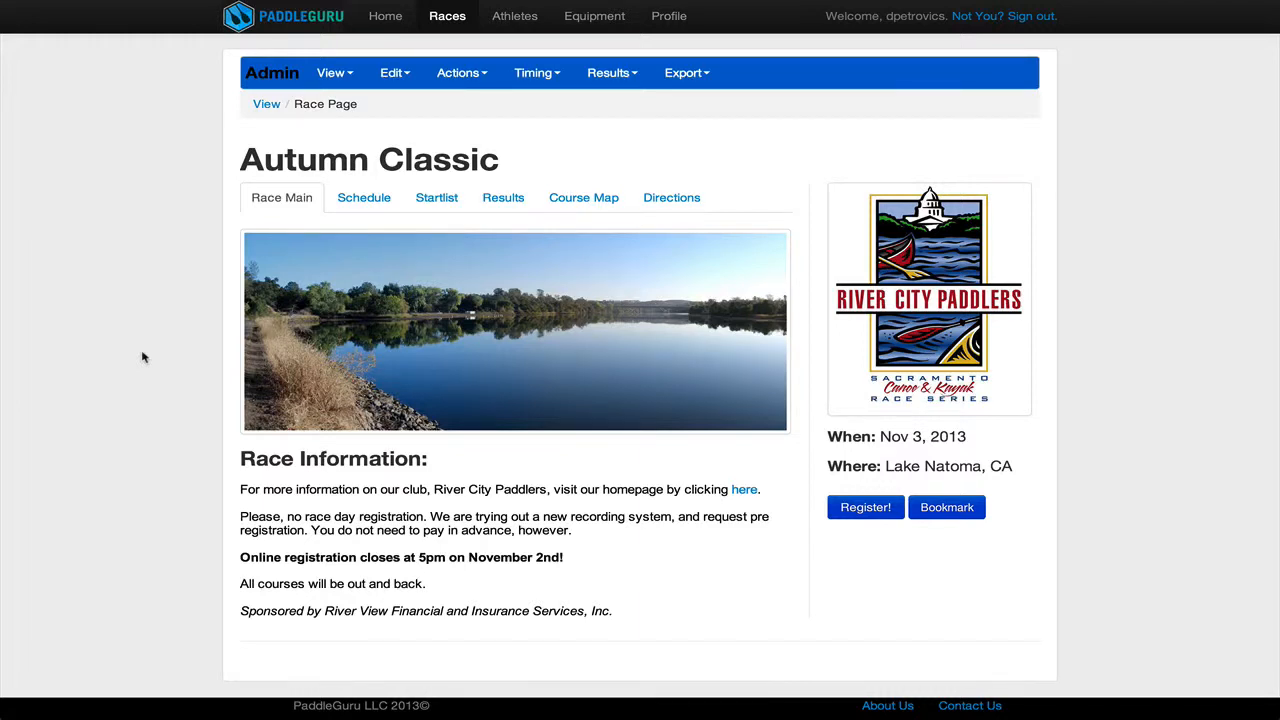
{"action": "mouse_move", "coordinate": [280, 132]}
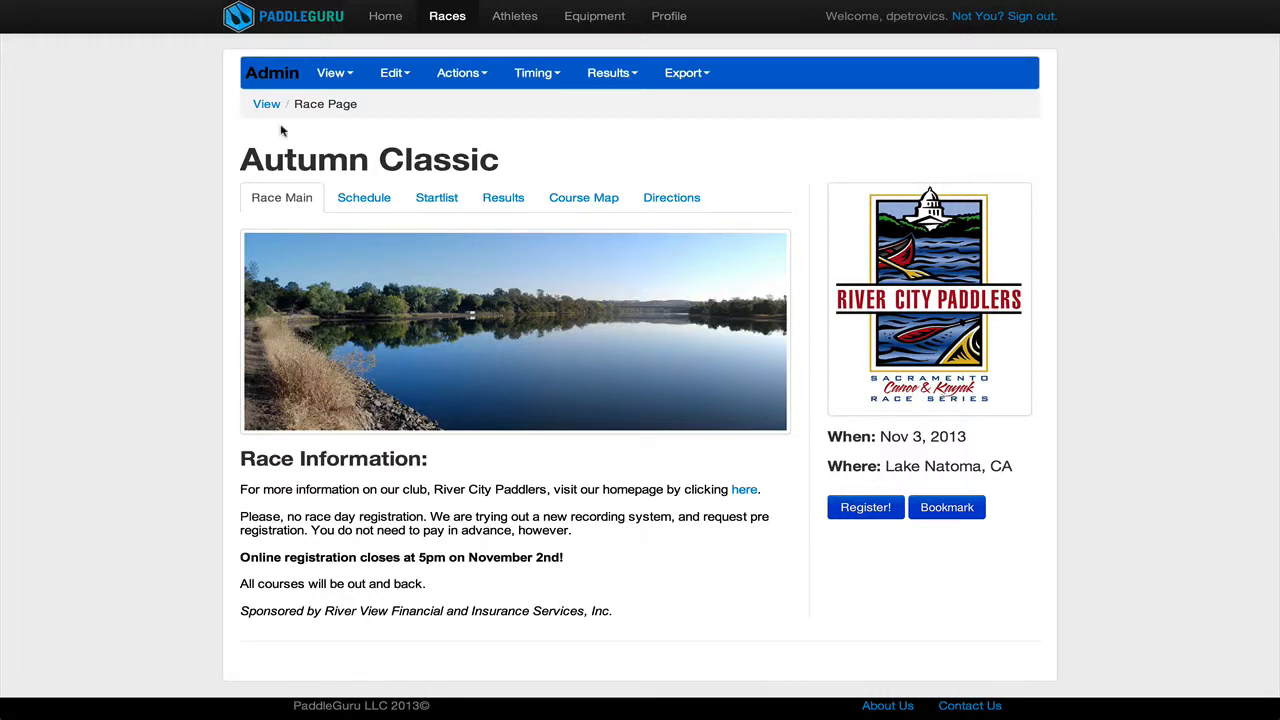
Step: Bring up the Admin bar's View menu on the Autumn Classic race page
{"action": "left_click", "coordinate": [332, 72]}
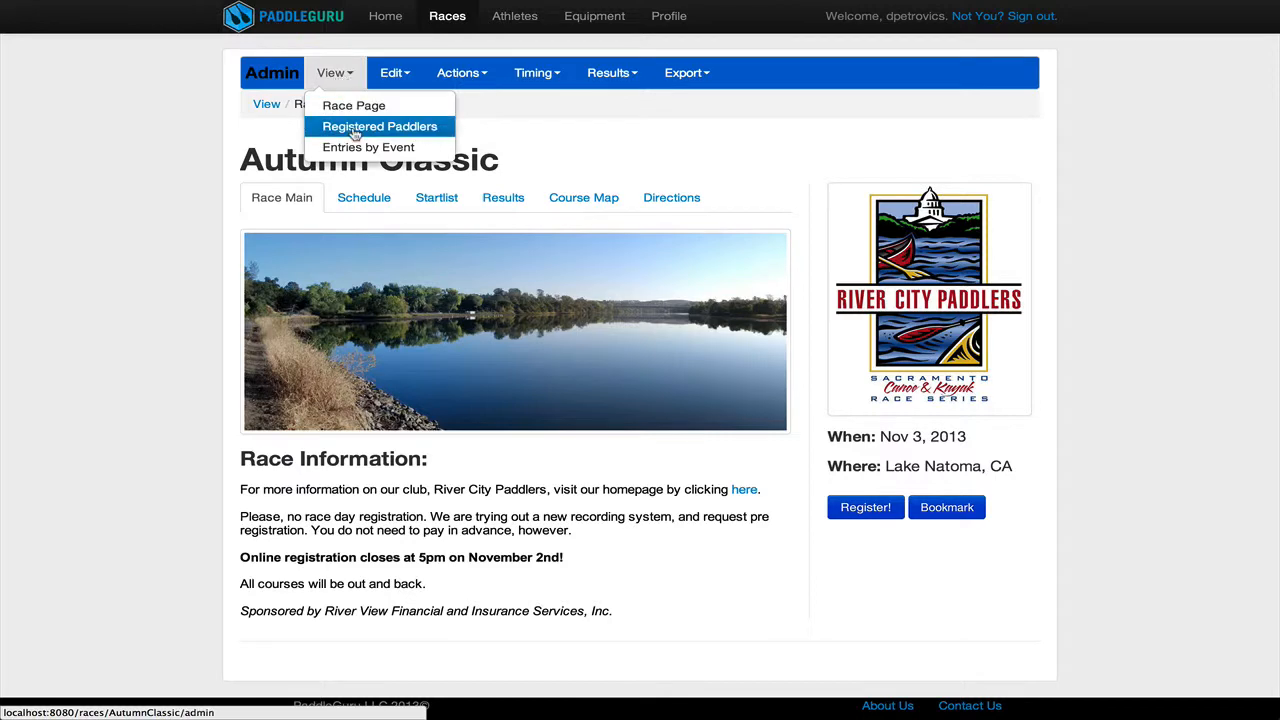
{"action": "left_click", "coordinate": [380, 126]}
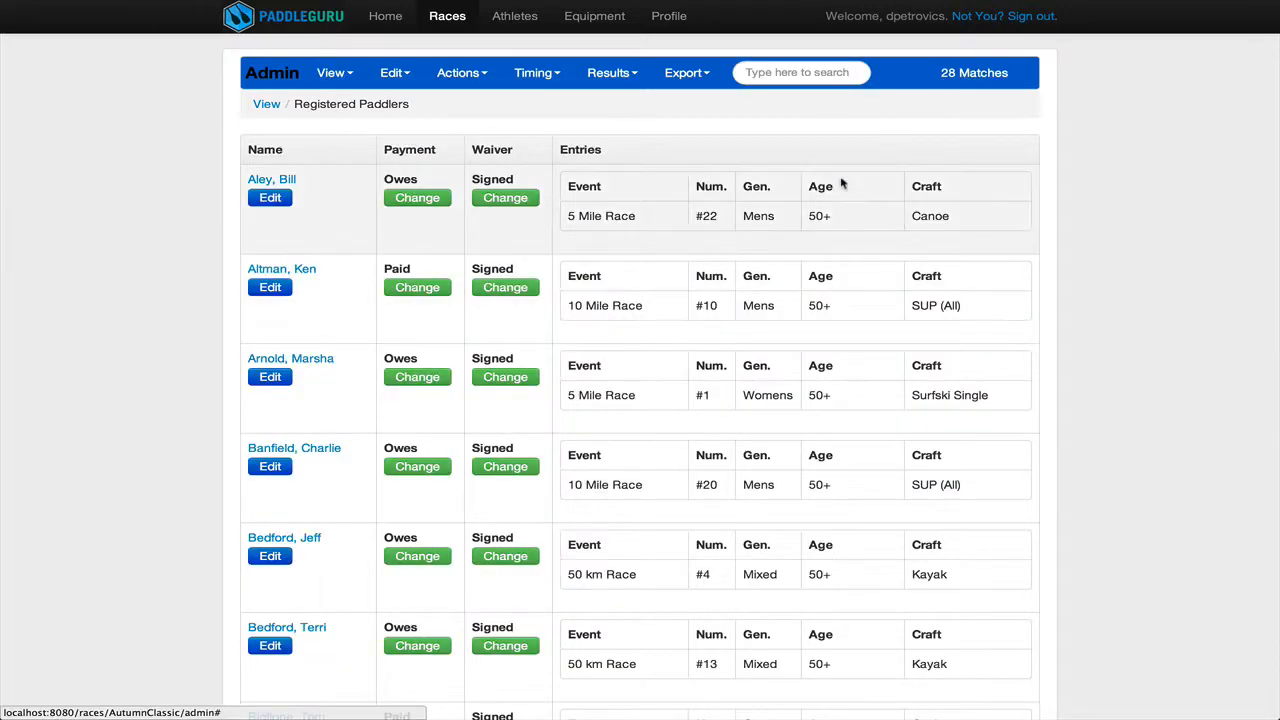
{"action": "scroll", "scroll_direction": "down", "scroll_amount": 3}
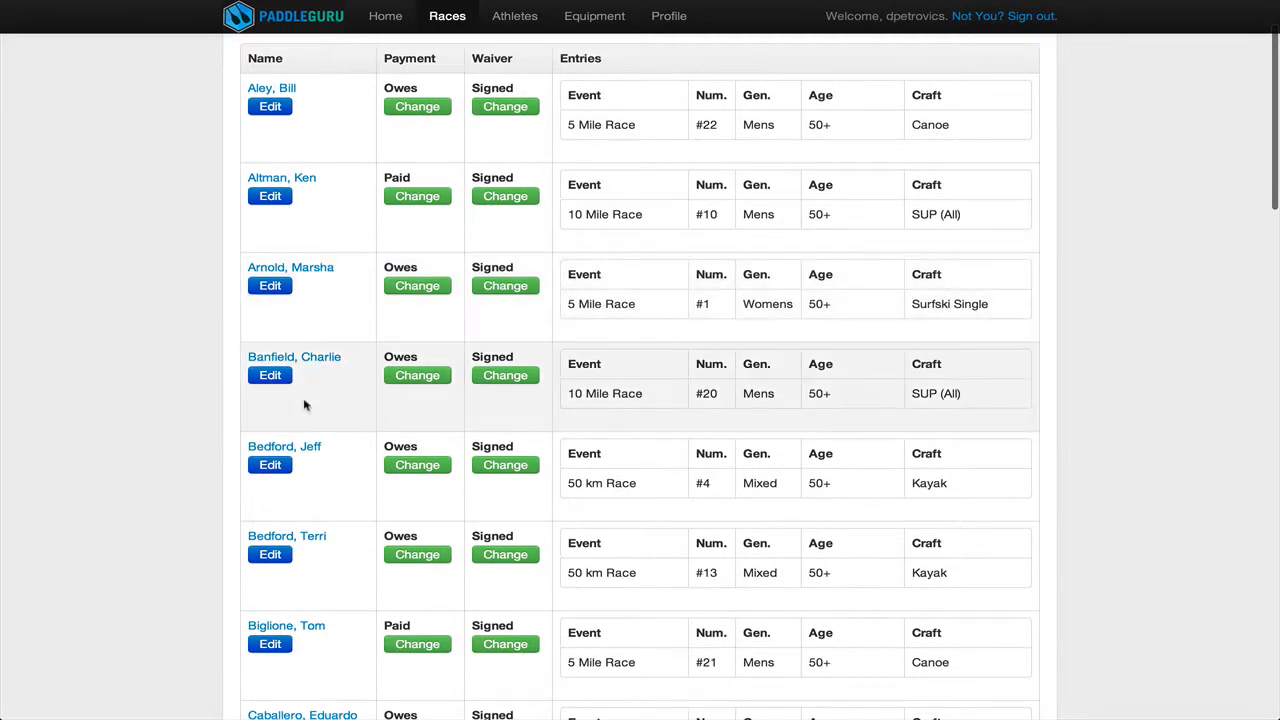
{"action": "scroll", "scroll_direction": "down", "scroll_amount": 3}
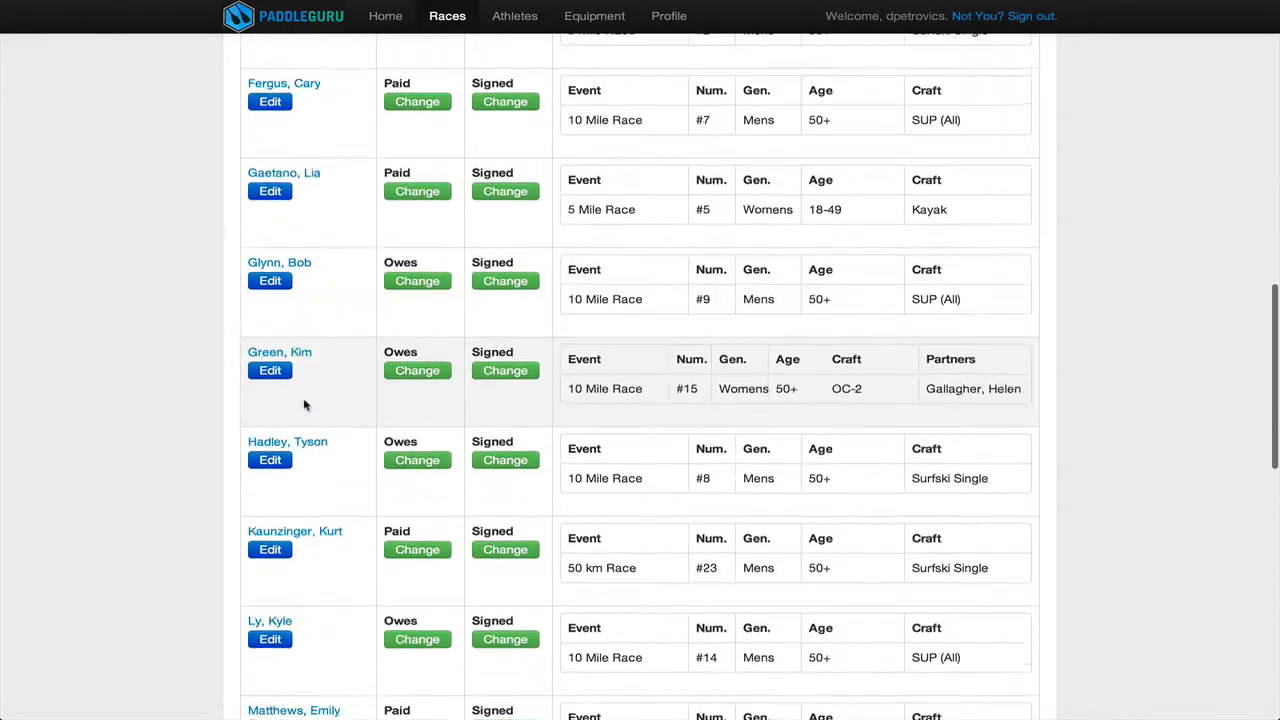
{"action": "scroll", "scroll_direction": "up", "scroll_amount": 3}
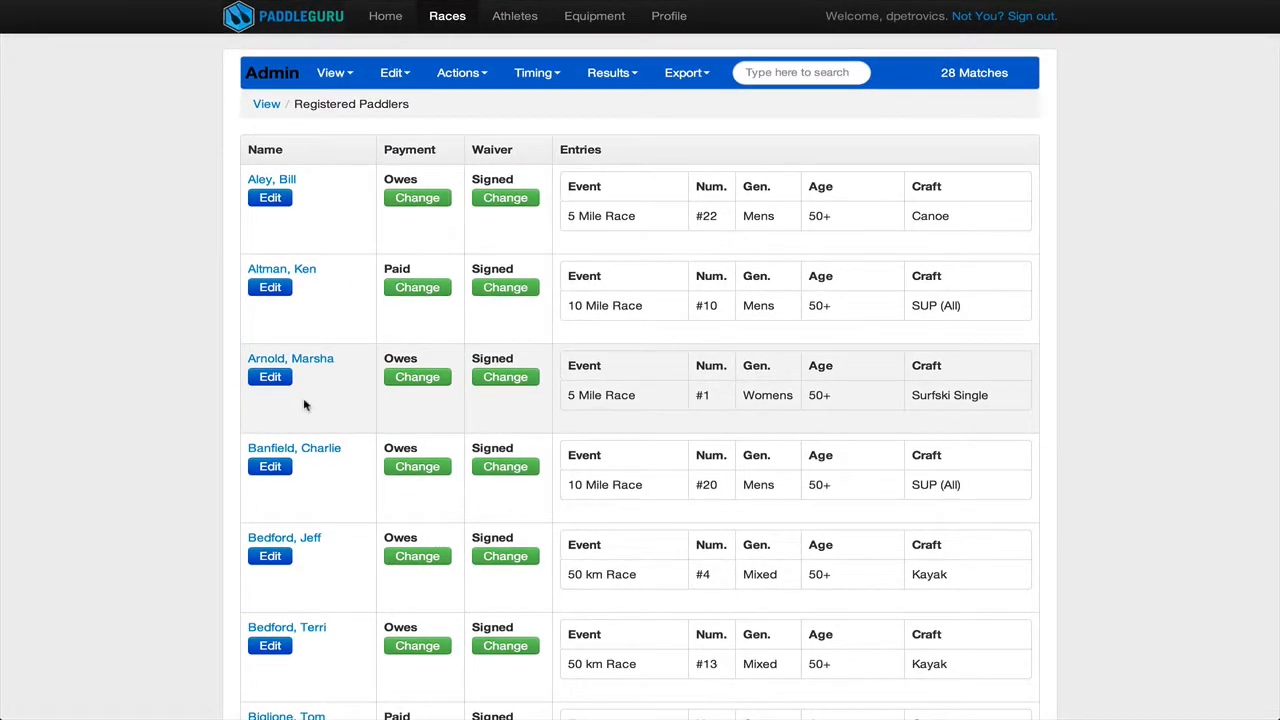
{"action": "scroll", "scroll_direction": "down", "scroll_amount": 3}
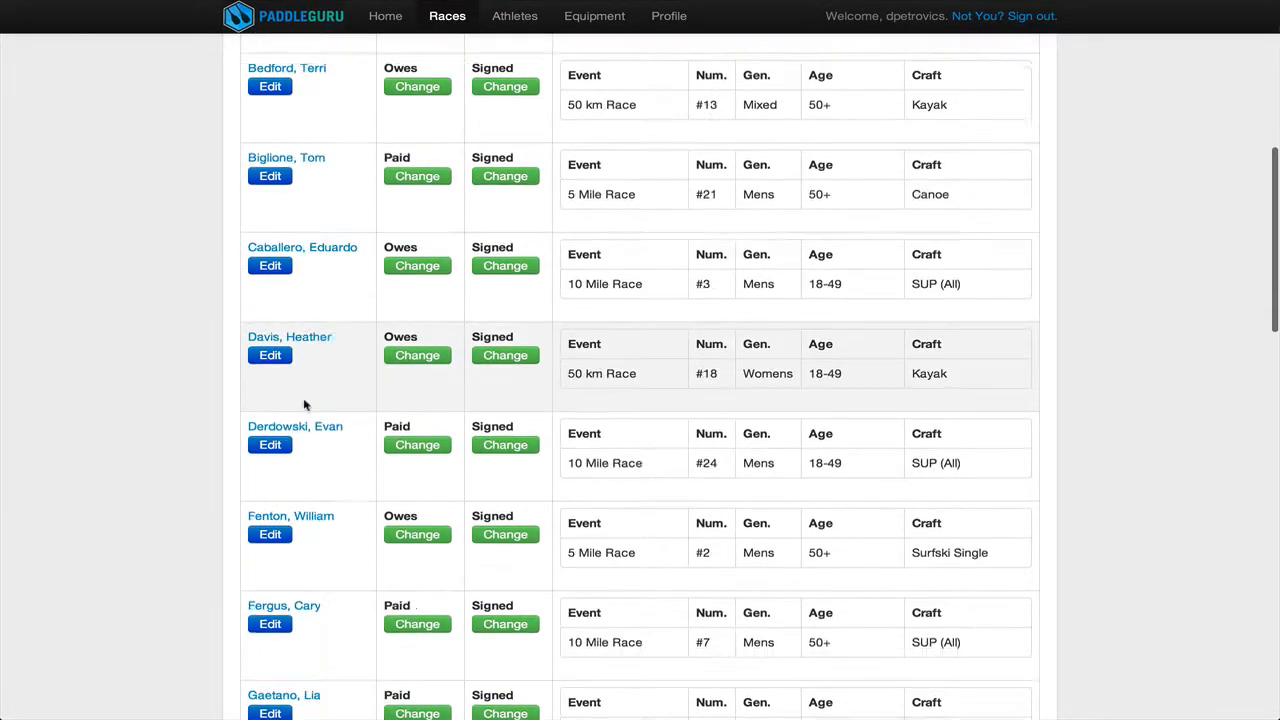
{"action": "scroll", "scroll_direction": "down", "scroll_amount": 3}
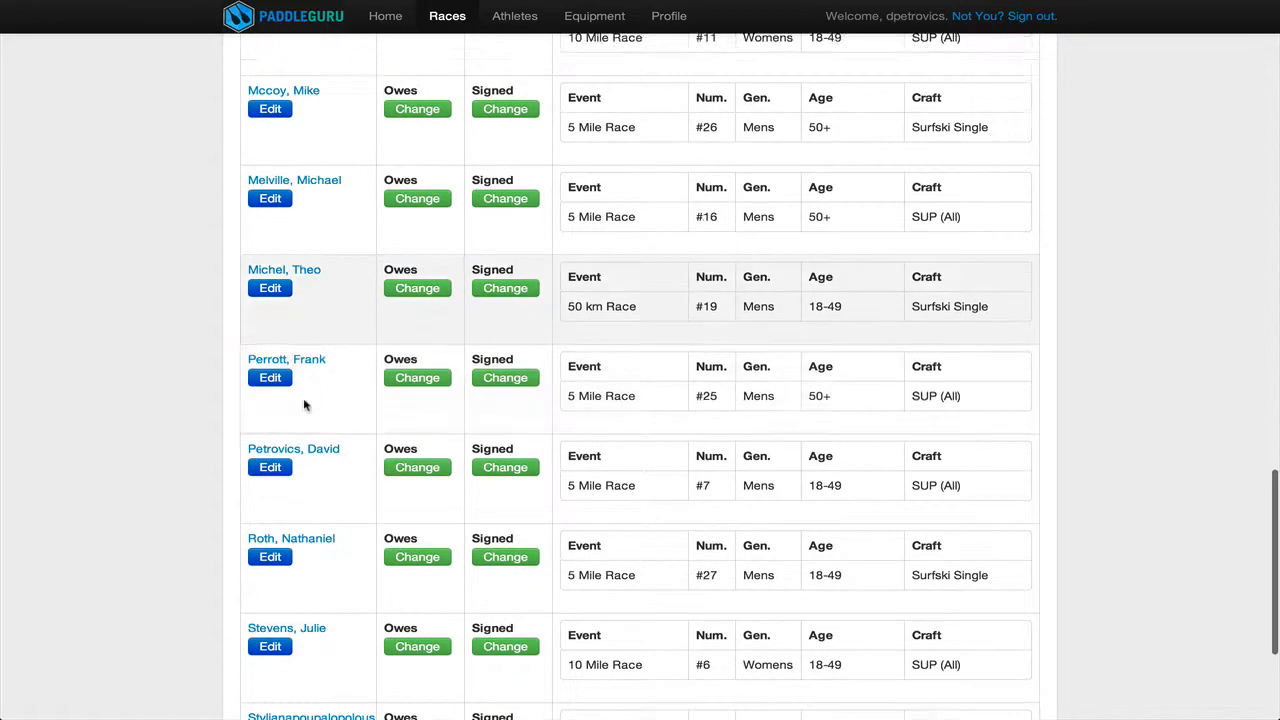
{"action": "scroll", "scroll_direction": "down", "scroll_amount": 3}
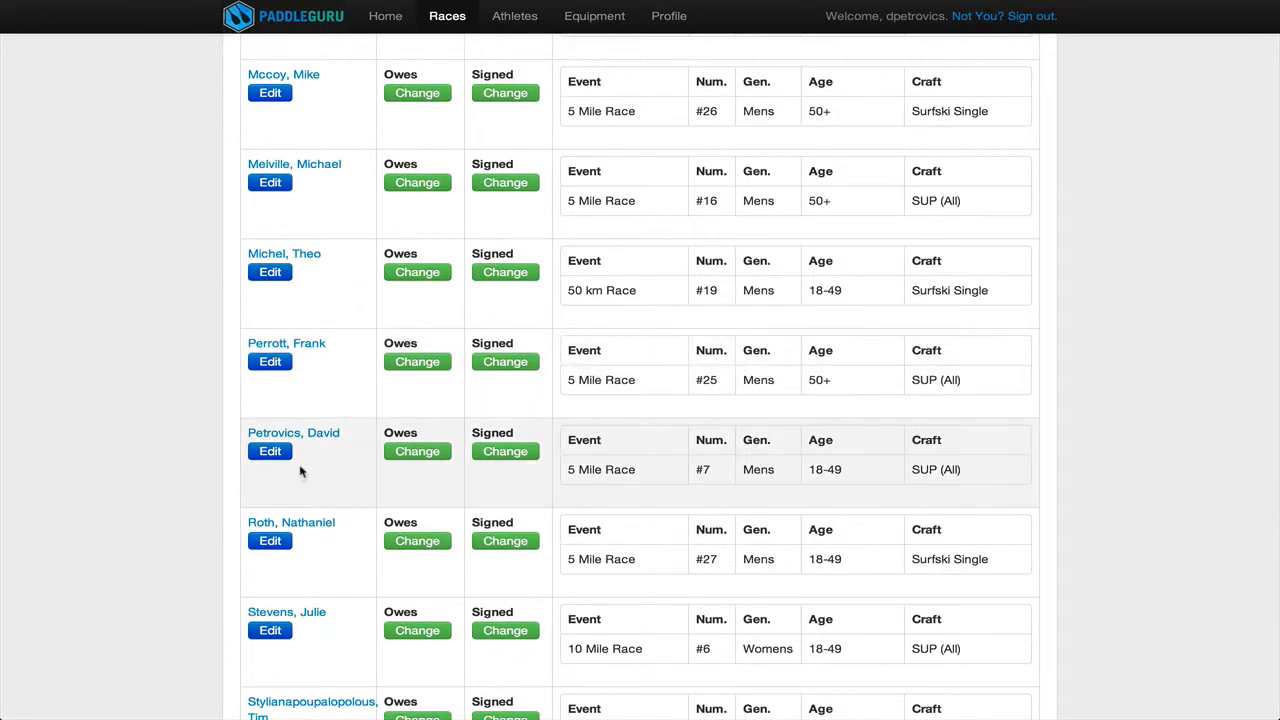
{"action": "mouse_move", "coordinate": [584, 470]}
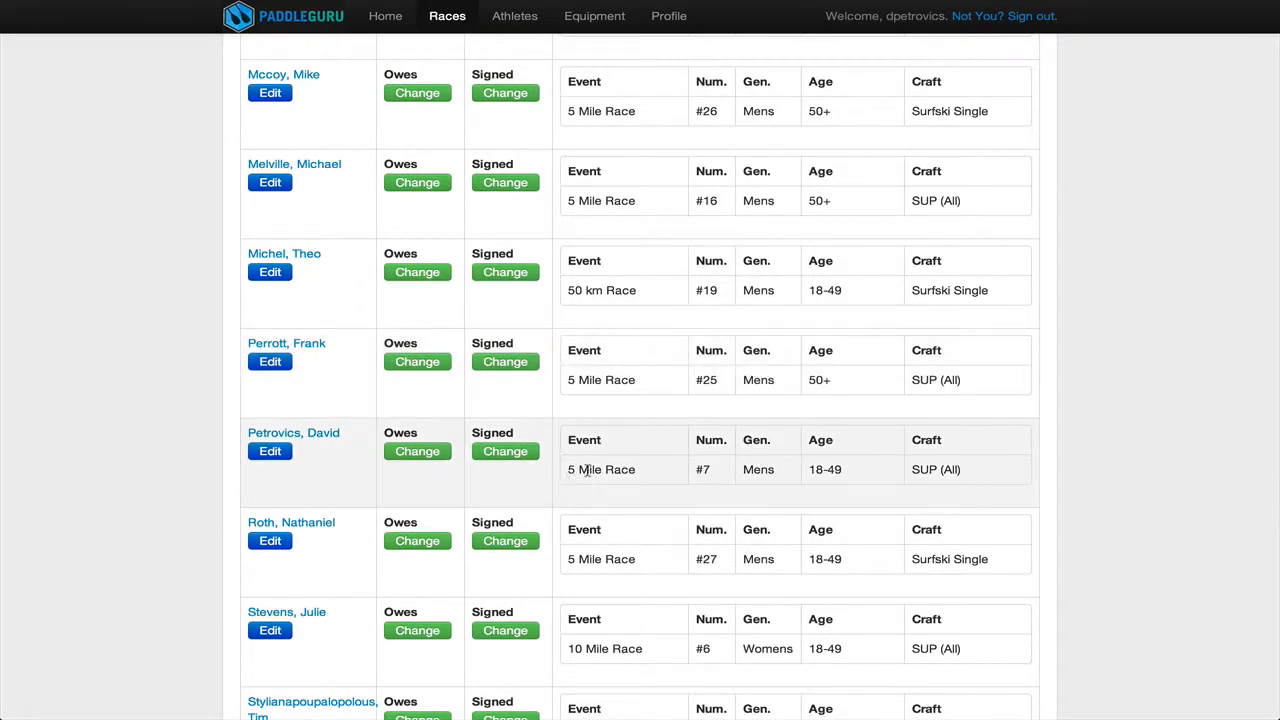
{"action": "double_click", "coordinate": [702, 468]}
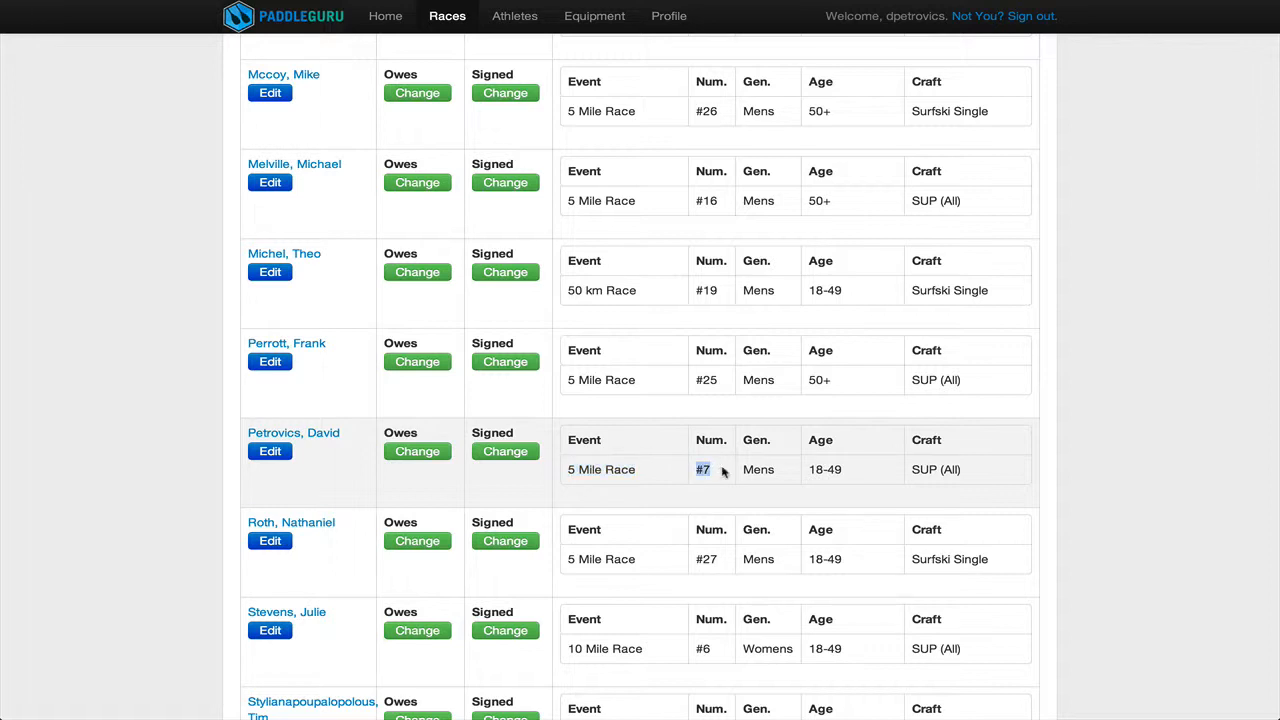
{"action": "mouse_move", "coordinate": [800, 478]}
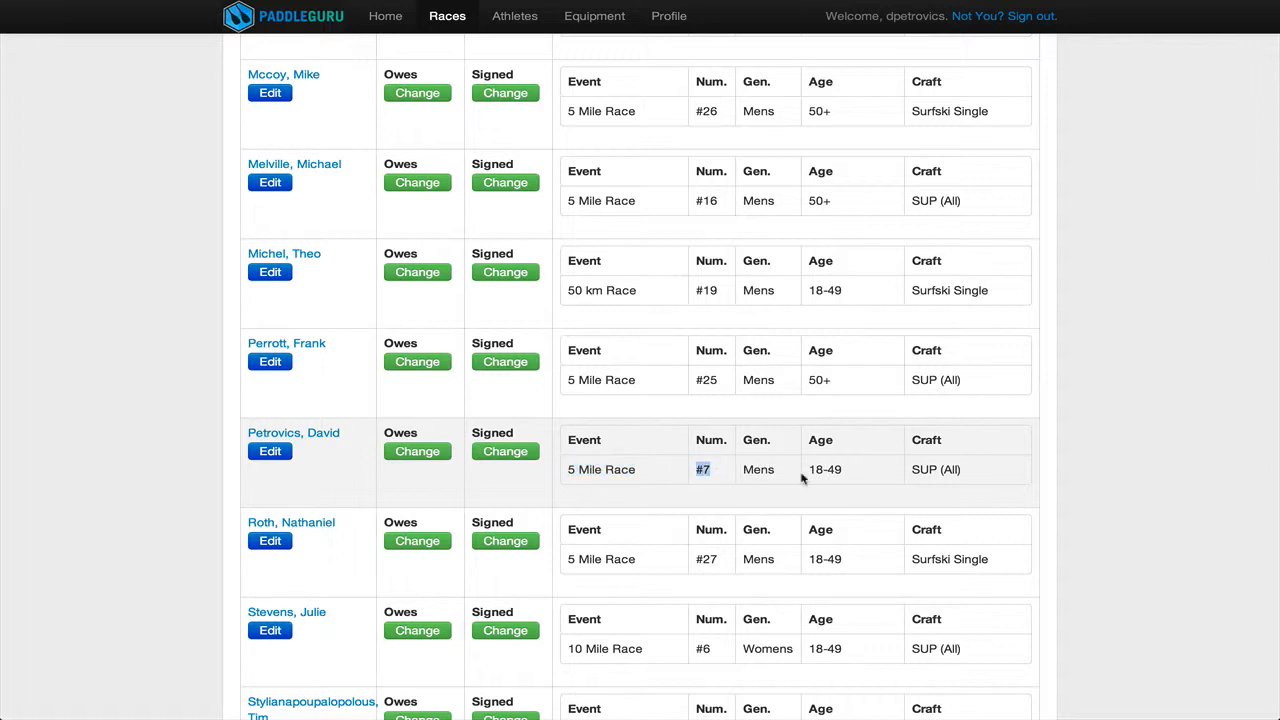
{"action": "mouse_move", "coordinate": [968, 472]}
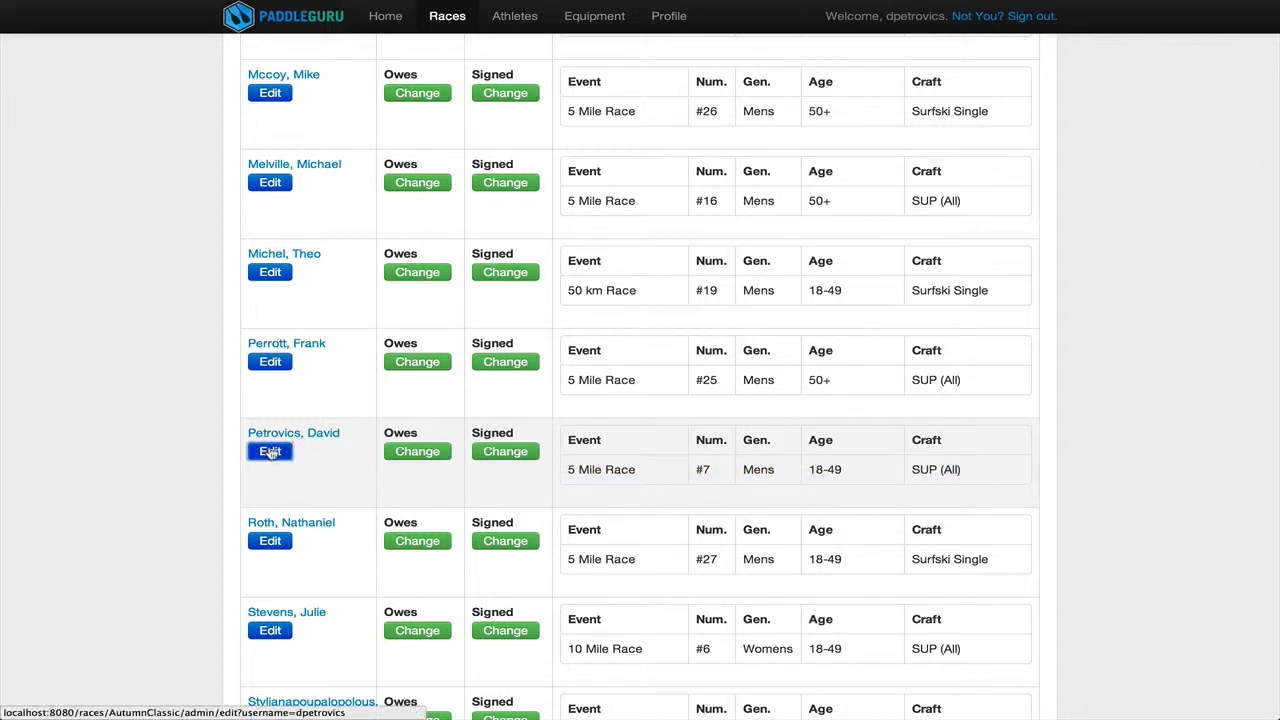
{"action": "left_click", "coordinate": [268, 452]}
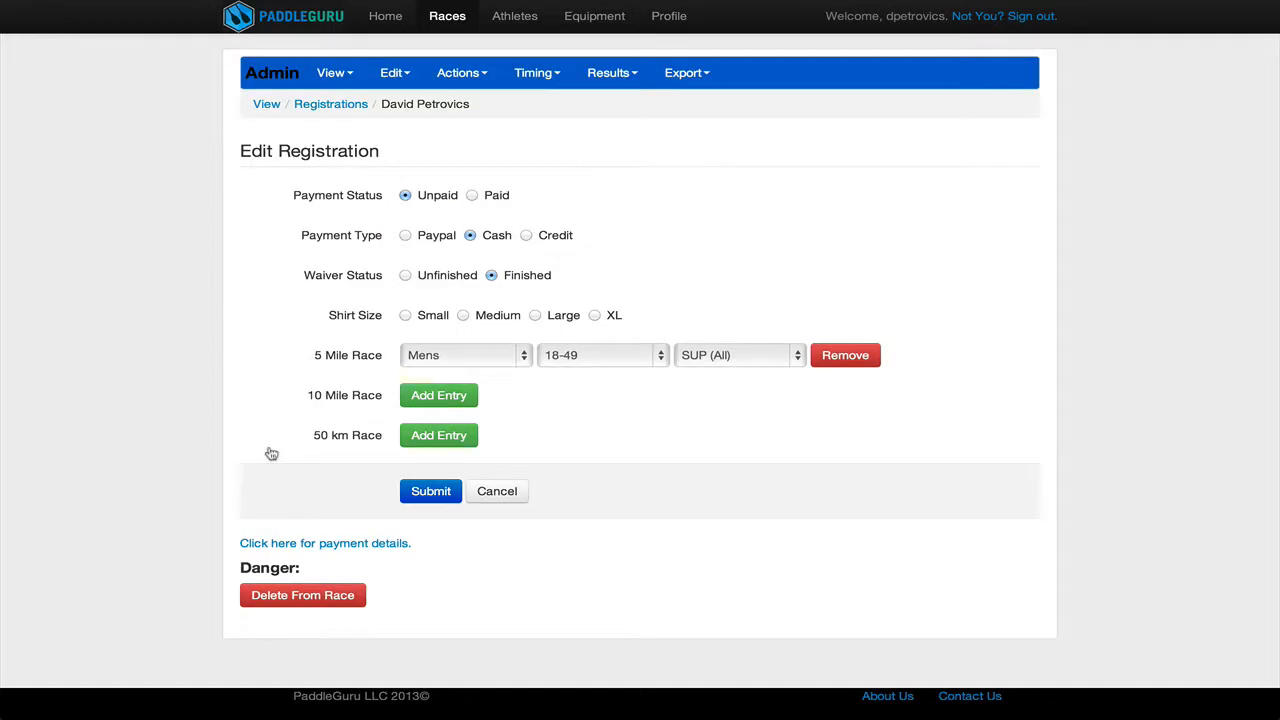
{"action": "left_click", "coordinate": [740, 356]}
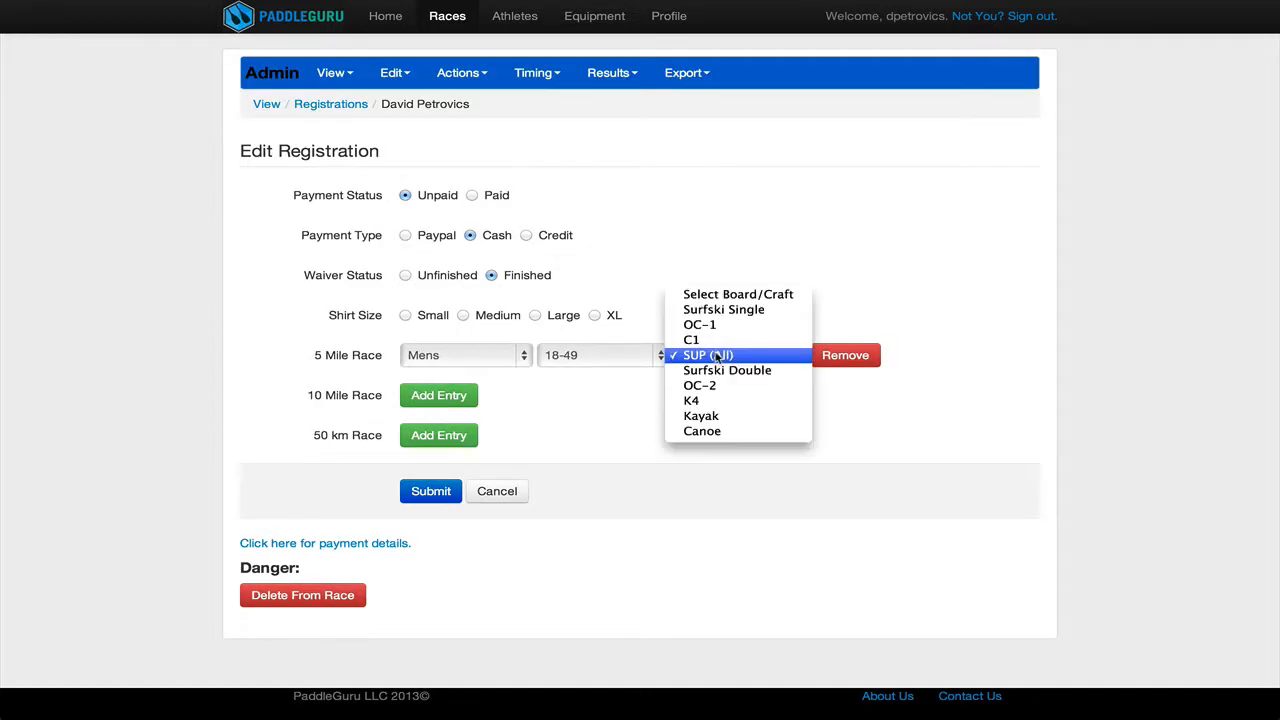
{"action": "left_click", "coordinate": [700, 414]}
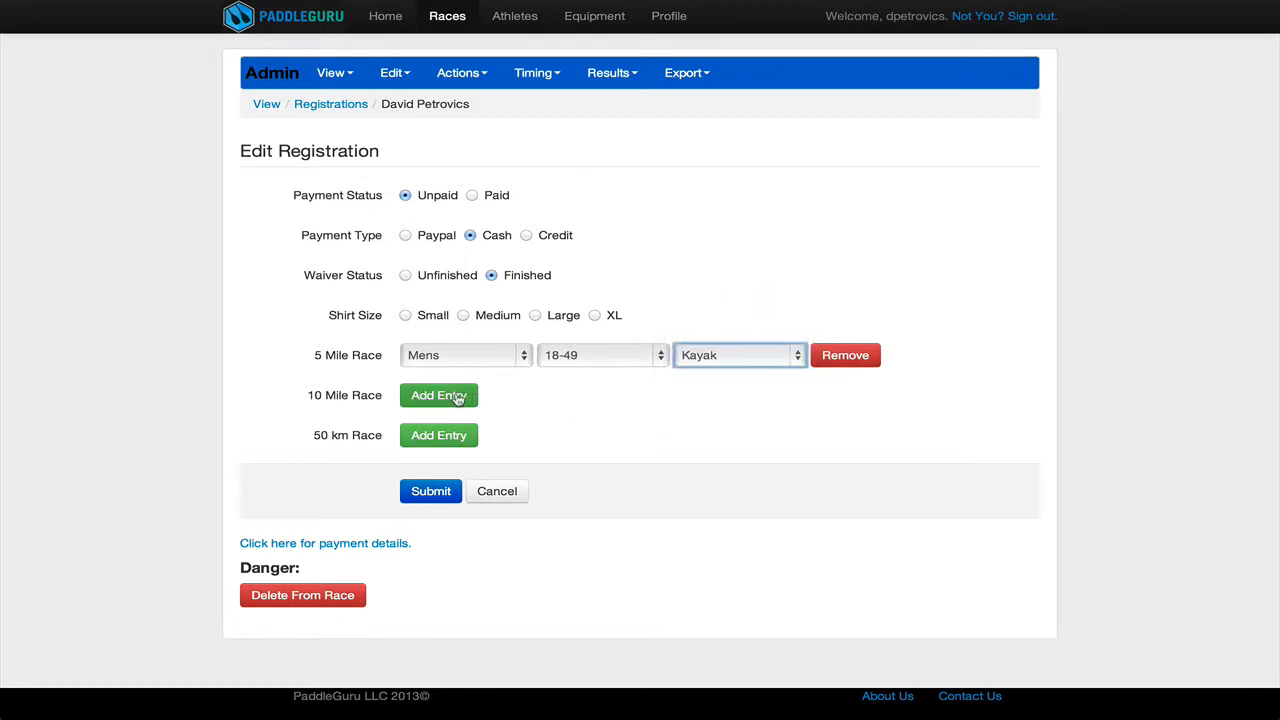
Step: Remove the extra 10 Mile and 50 km Race entries and submit the registration
{"action": "left_click", "coordinate": [438, 396]}
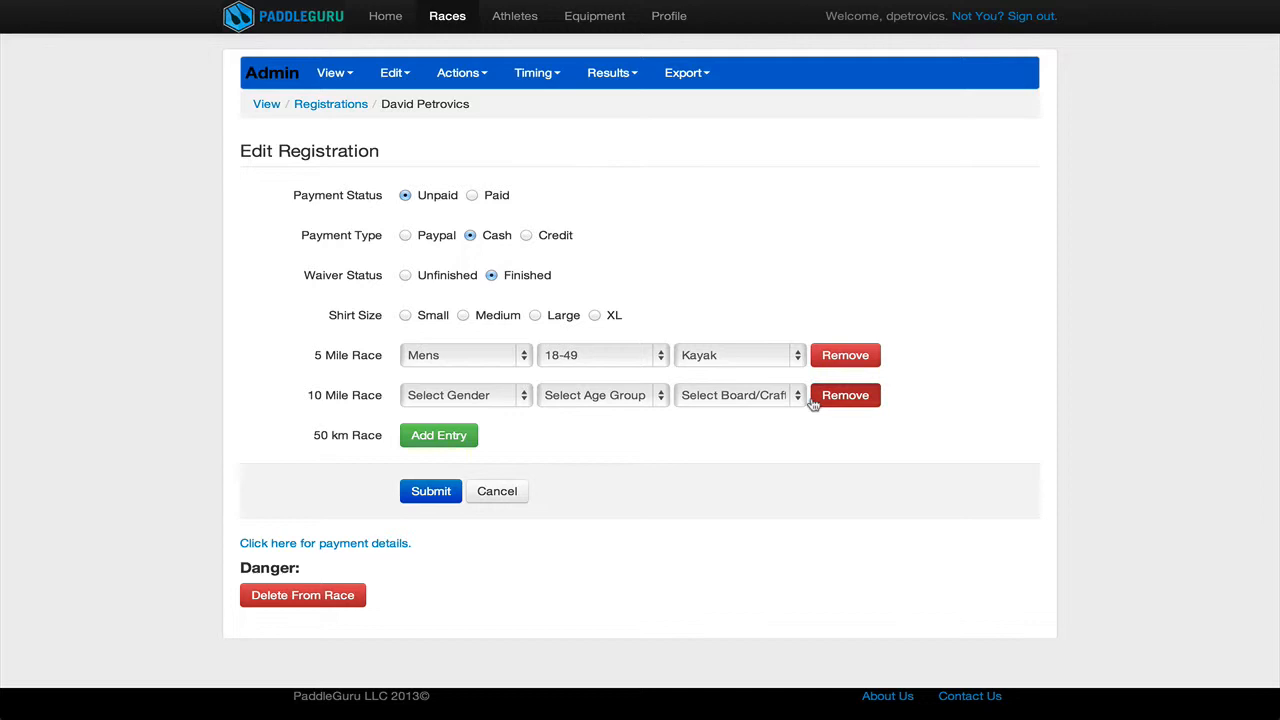
{"action": "left_click", "coordinate": [844, 396]}
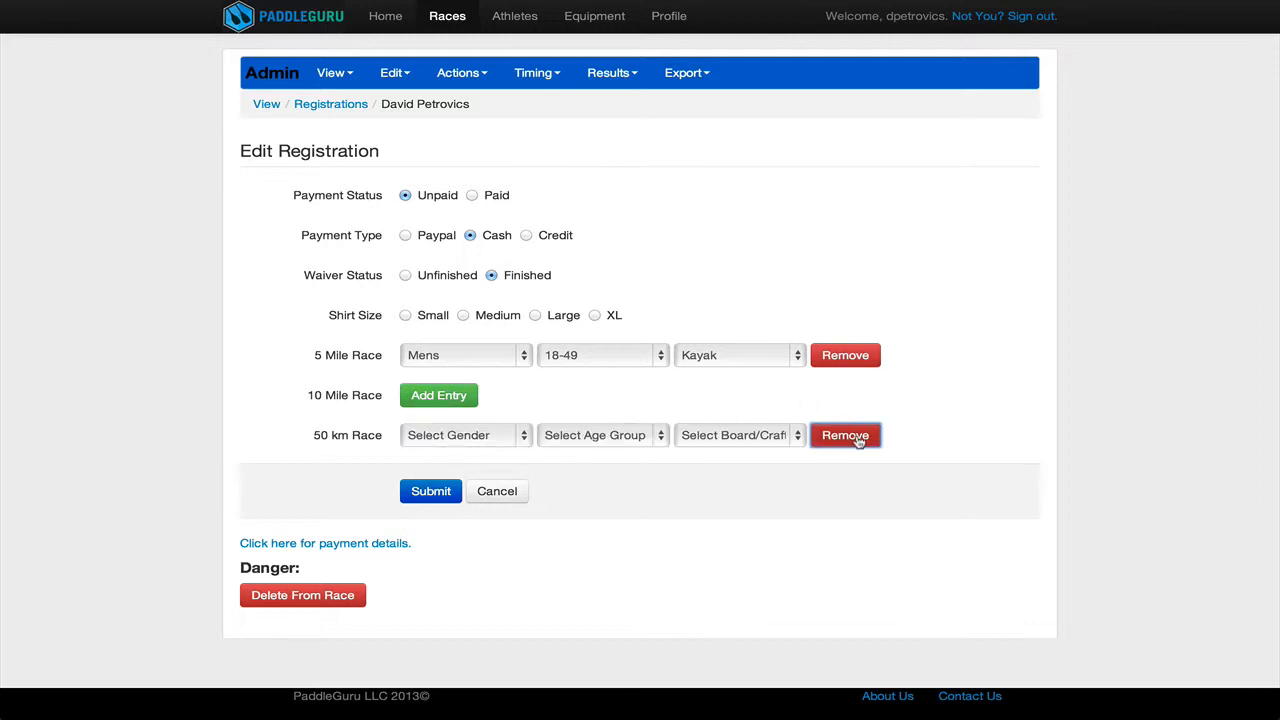
{"action": "left_click", "coordinate": [844, 436]}
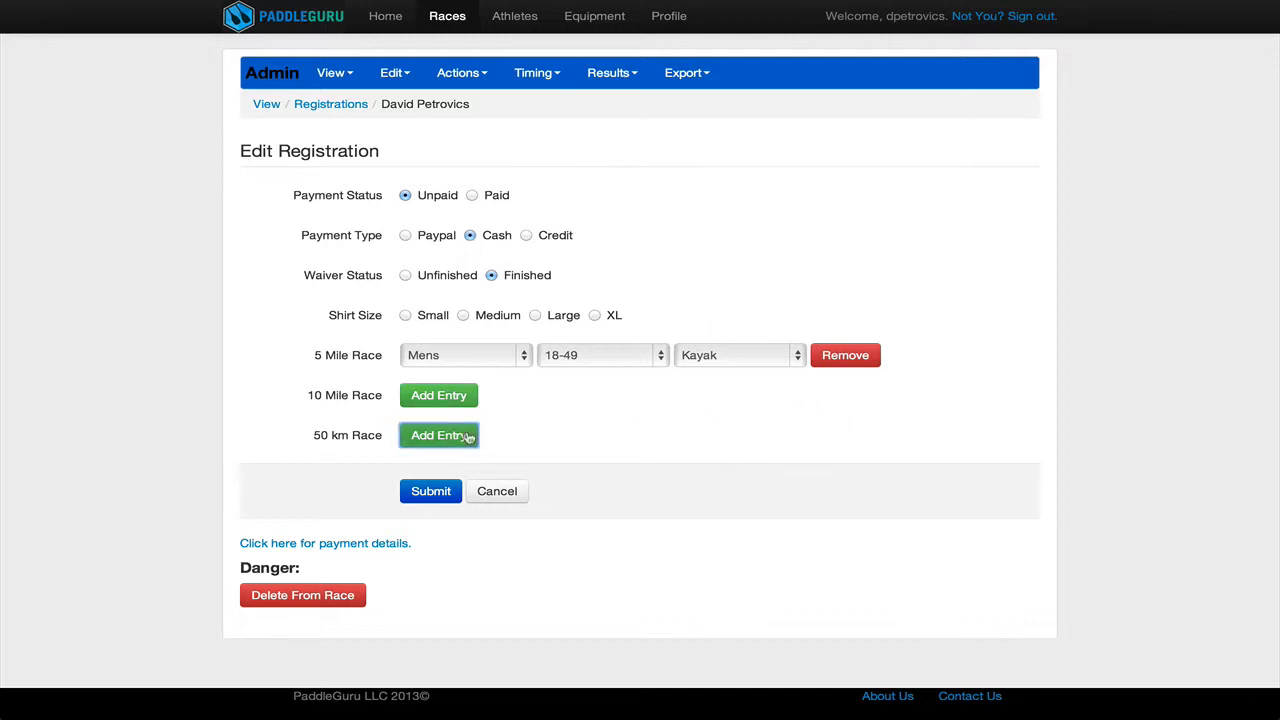
{"action": "left_click", "coordinate": [430, 492]}
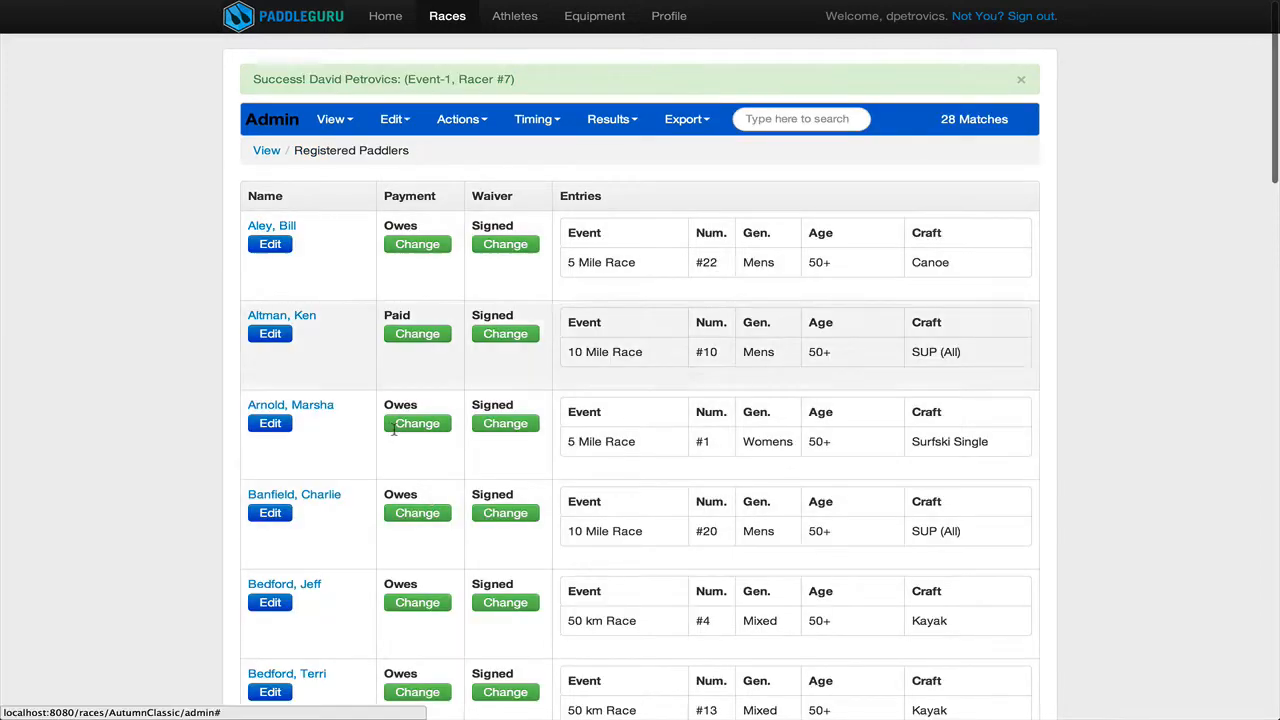
{"action": "scroll", "scroll_direction": "down", "scroll_amount": 3}
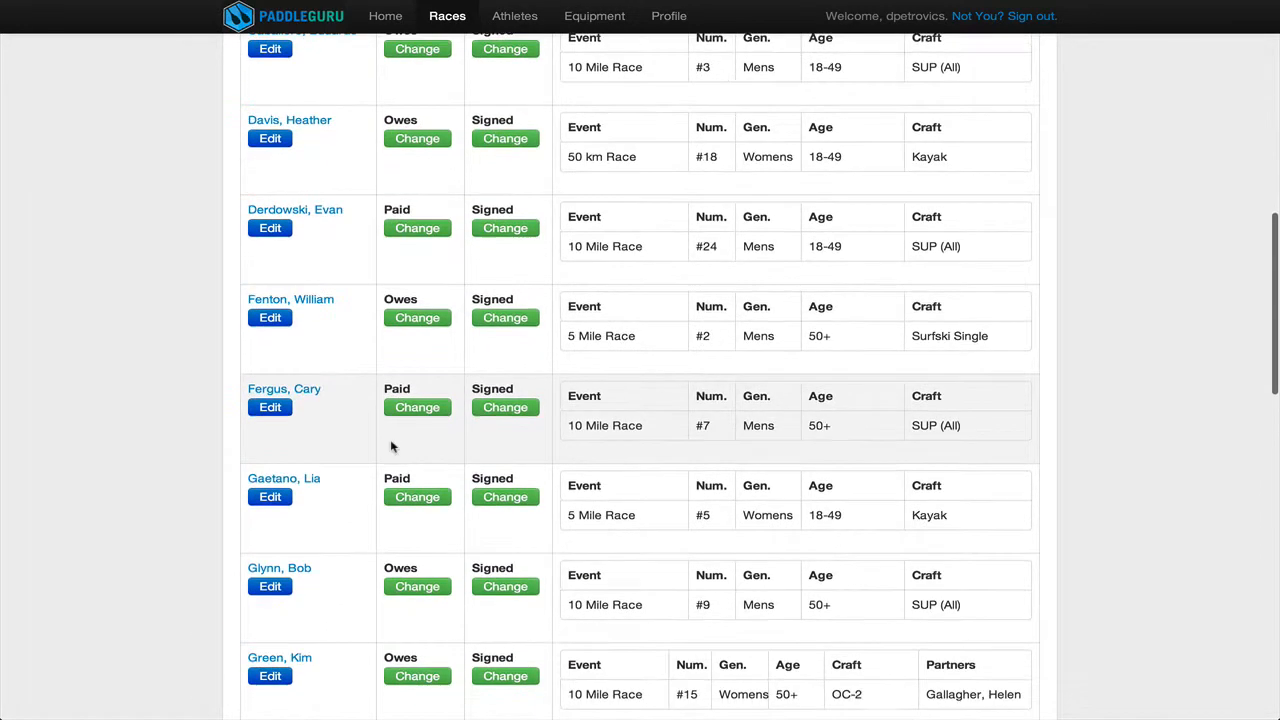
{"action": "scroll", "scroll_direction": "down", "scroll_amount": 3}
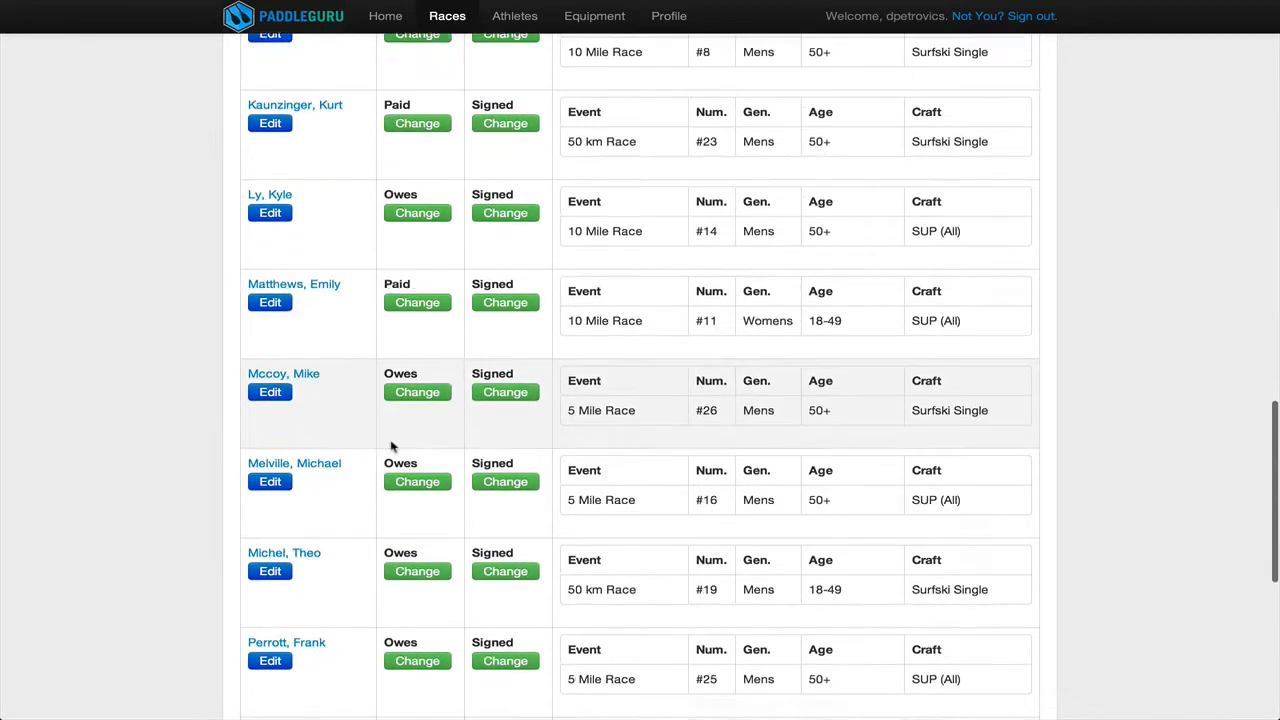
{"action": "scroll", "scroll_direction": "down", "scroll_amount": 3}
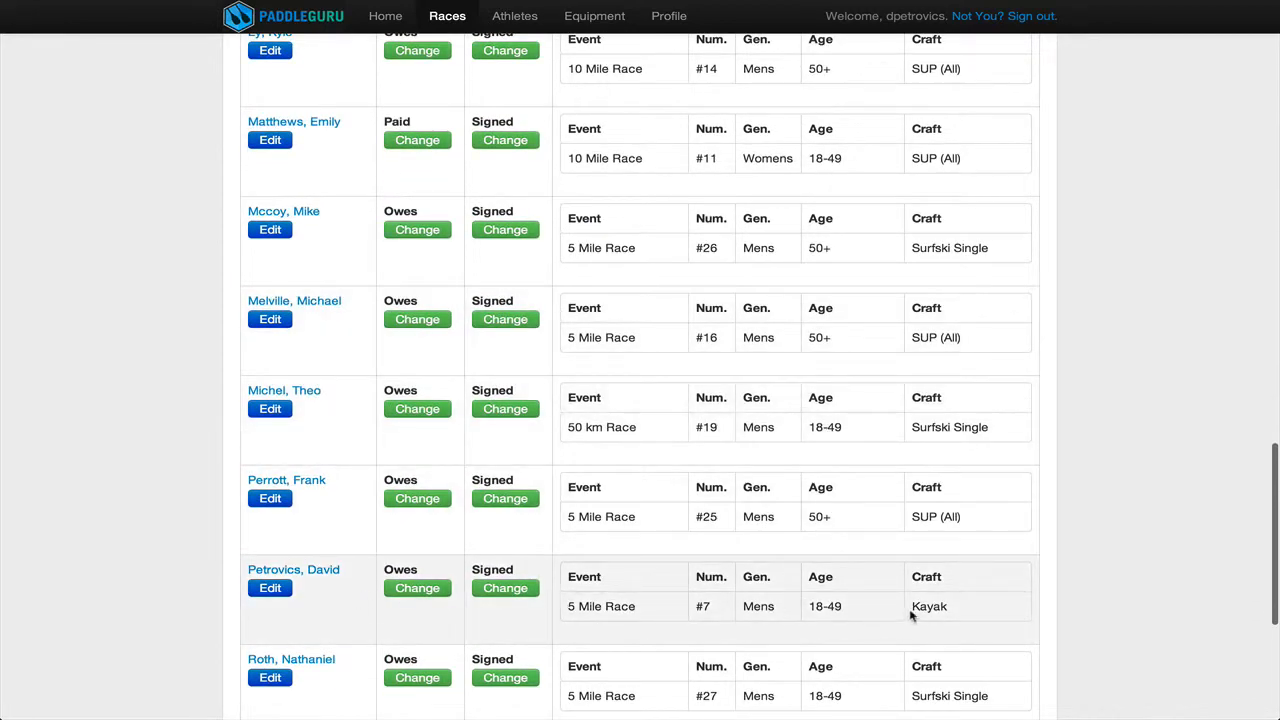
{"action": "scroll", "scroll_direction": "up", "scroll_amount": 3}
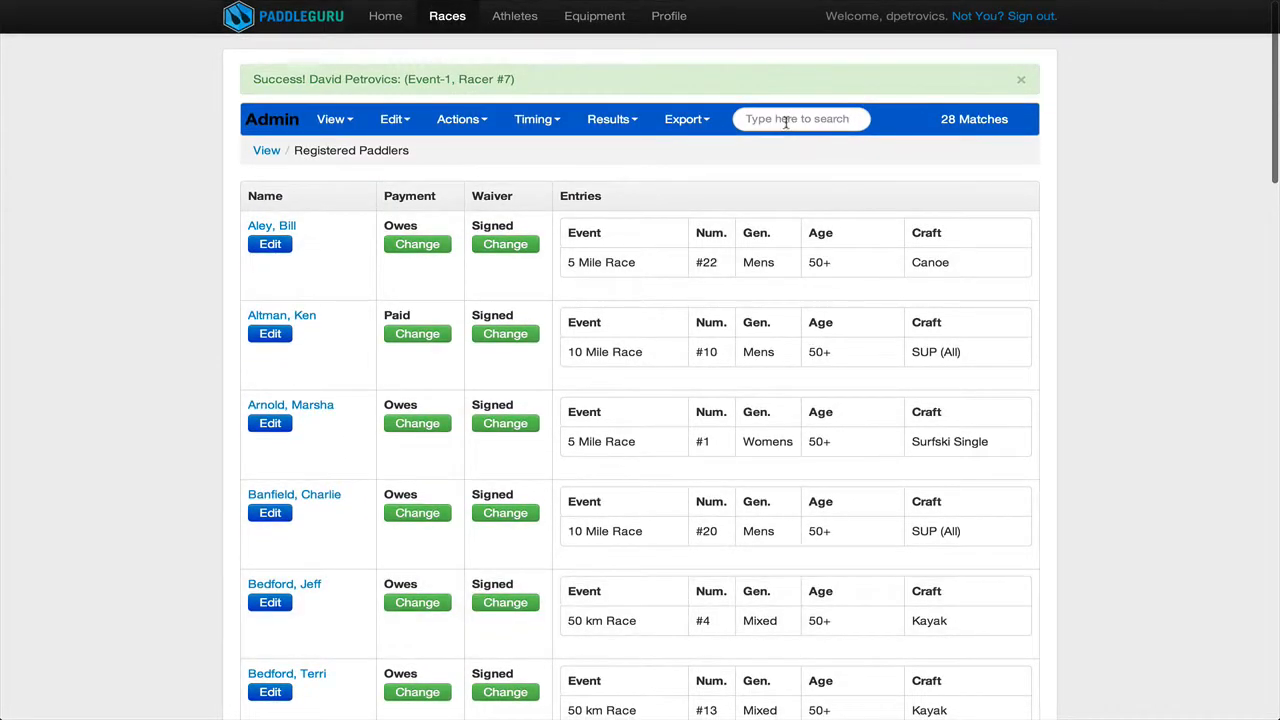
{"action": "type", "text": "david"}
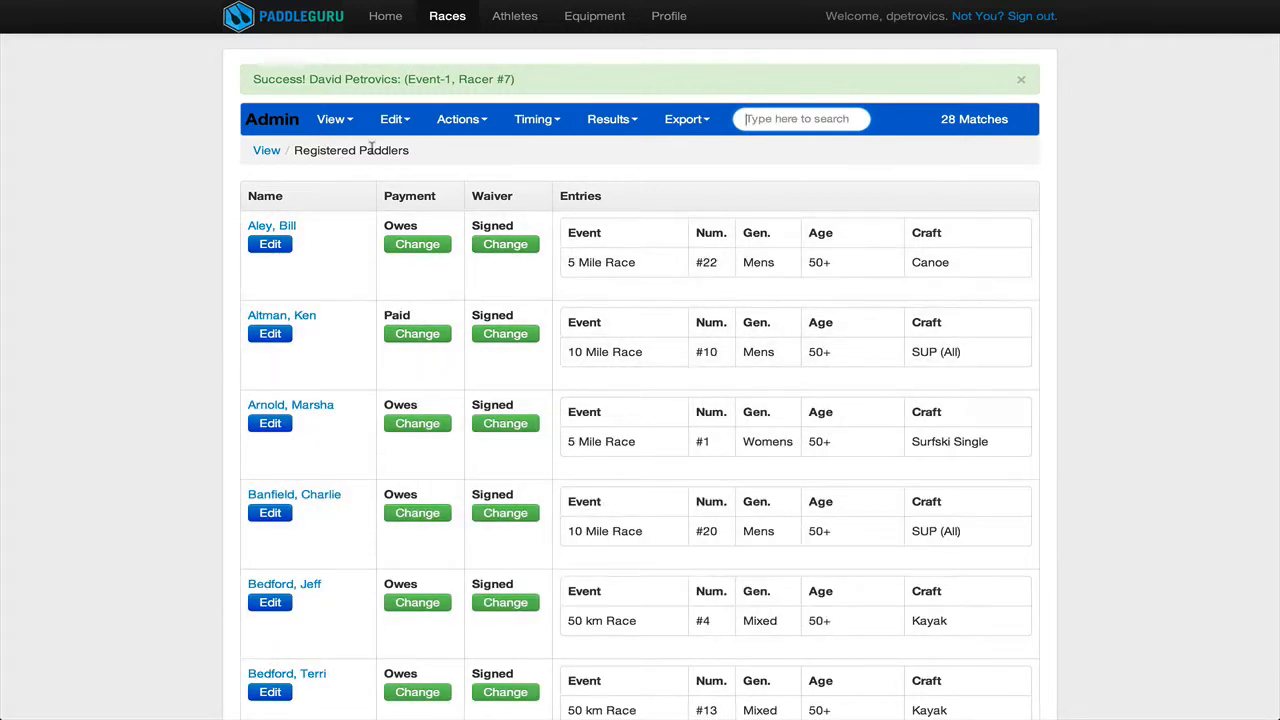
{"action": "left_click", "coordinate": [332, 120]}
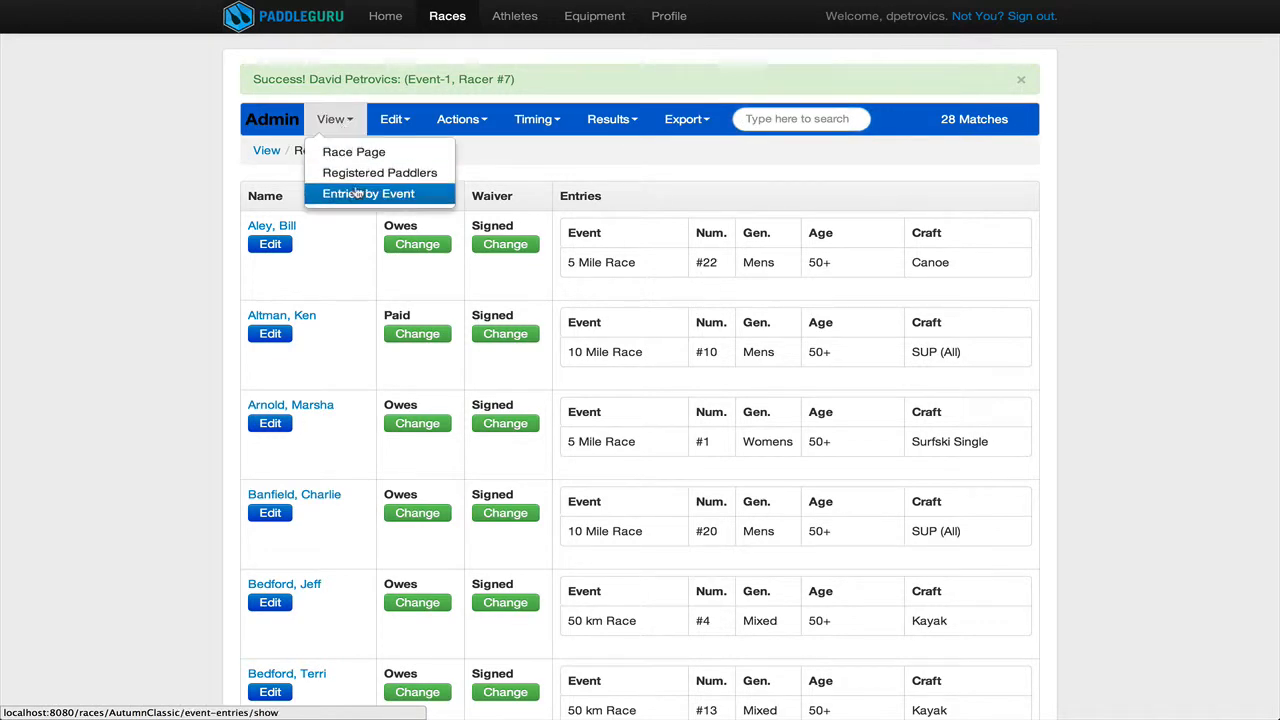
{"action": "left_click", "coordinate": [368, 192]}
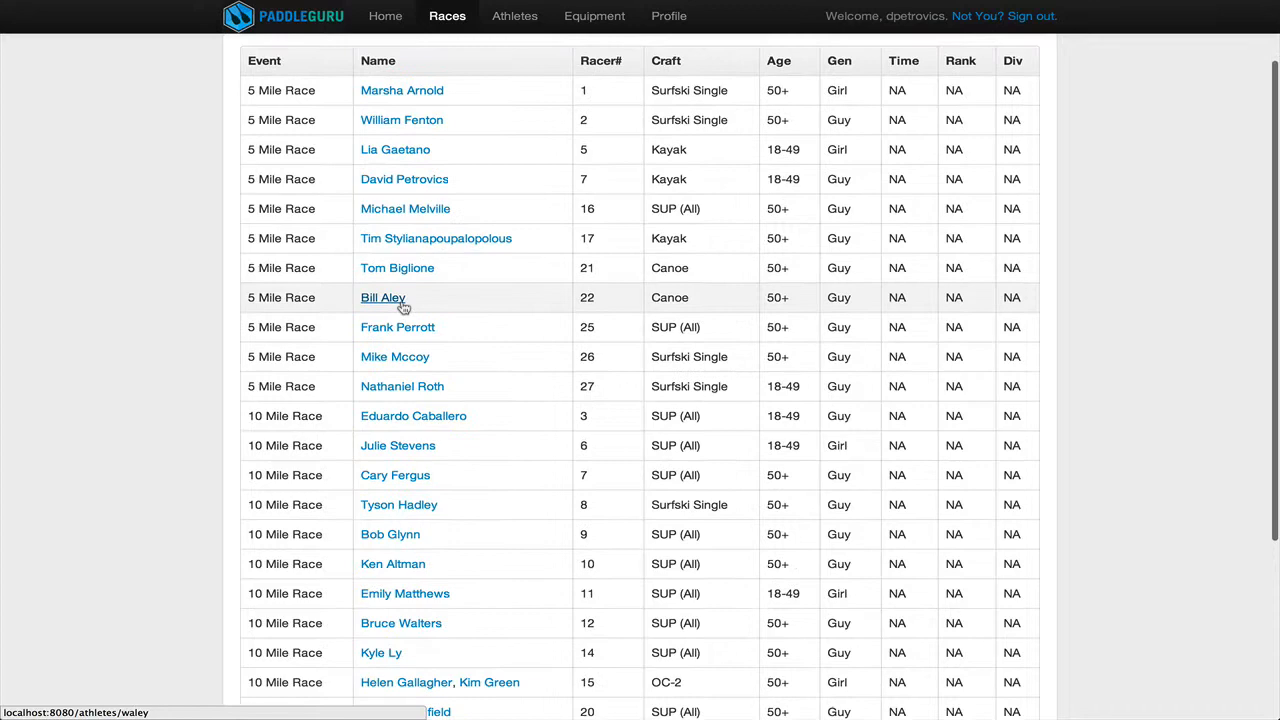
{"action": "scroll", "scroll_direction": "down", "scroll_amount": 3}
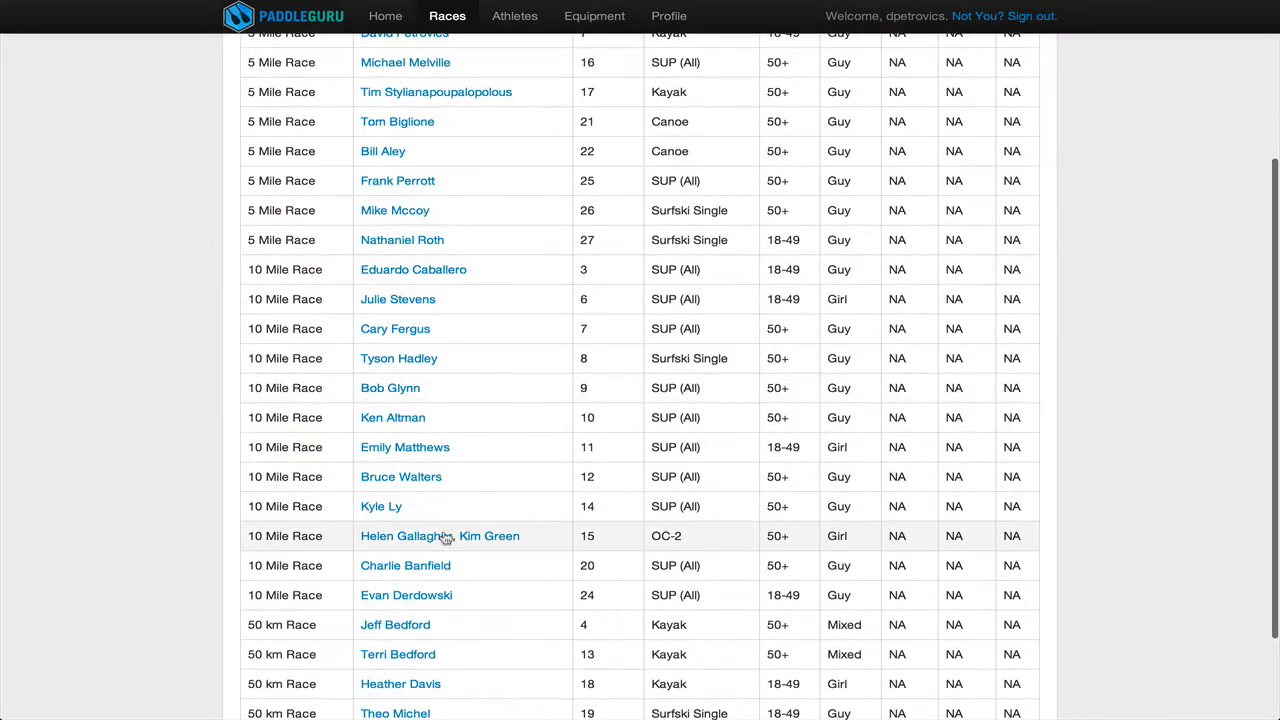
{"action": "mouse_move", "coordinate": [490, 376]}
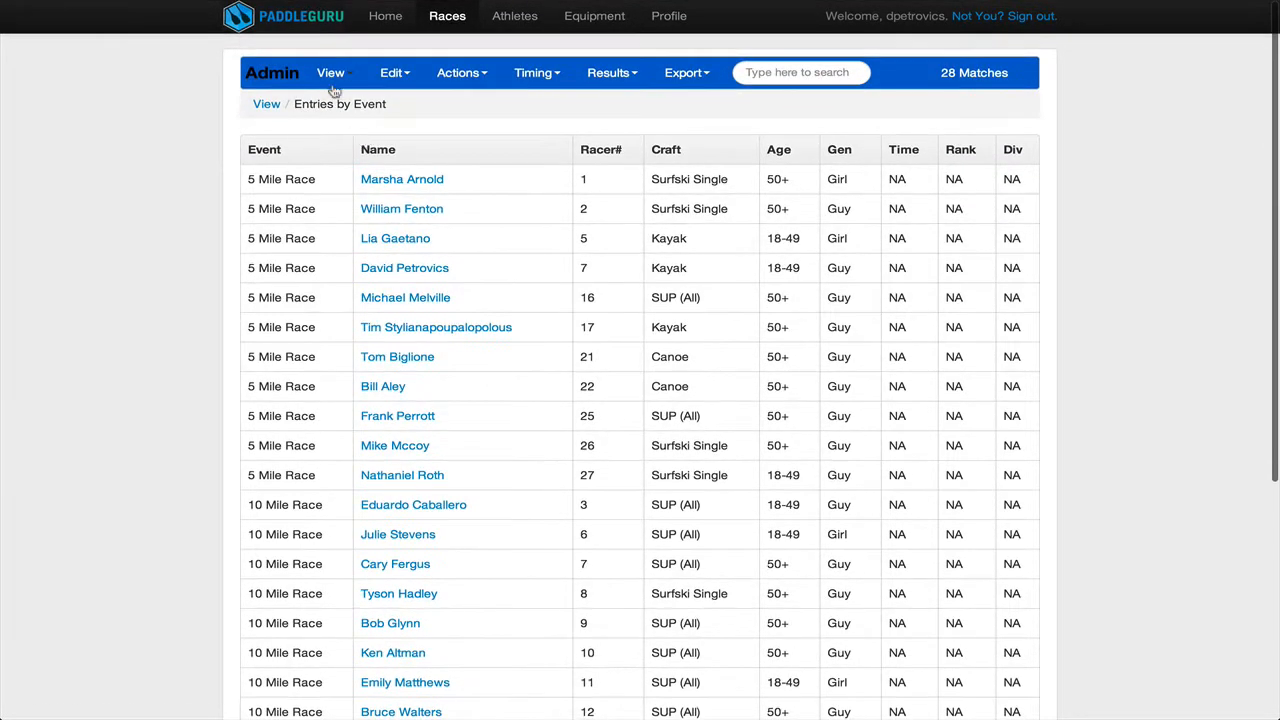
Step: Return to Registered Paddlers, review Export options without exporting, and start Register a Paddler
{"action": "left_click", "coordinate": [330, 72]}
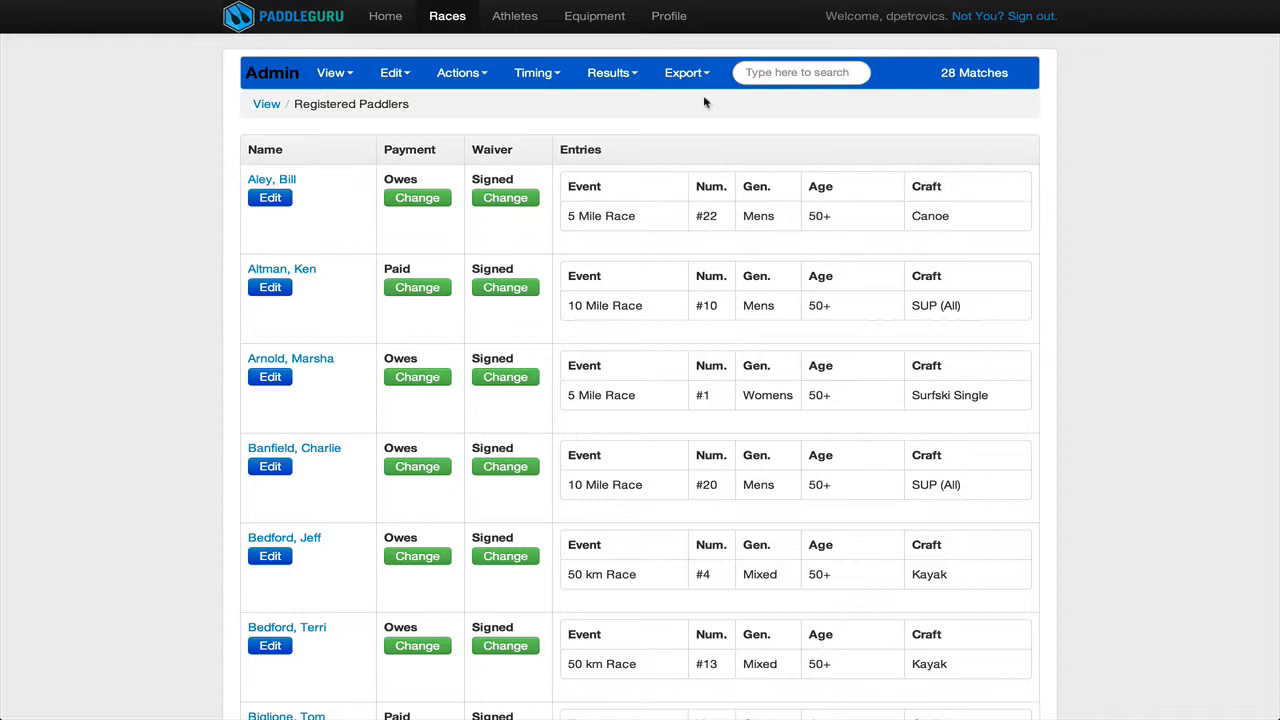
{"action": "left_click", "coordinate": [684, 72]}
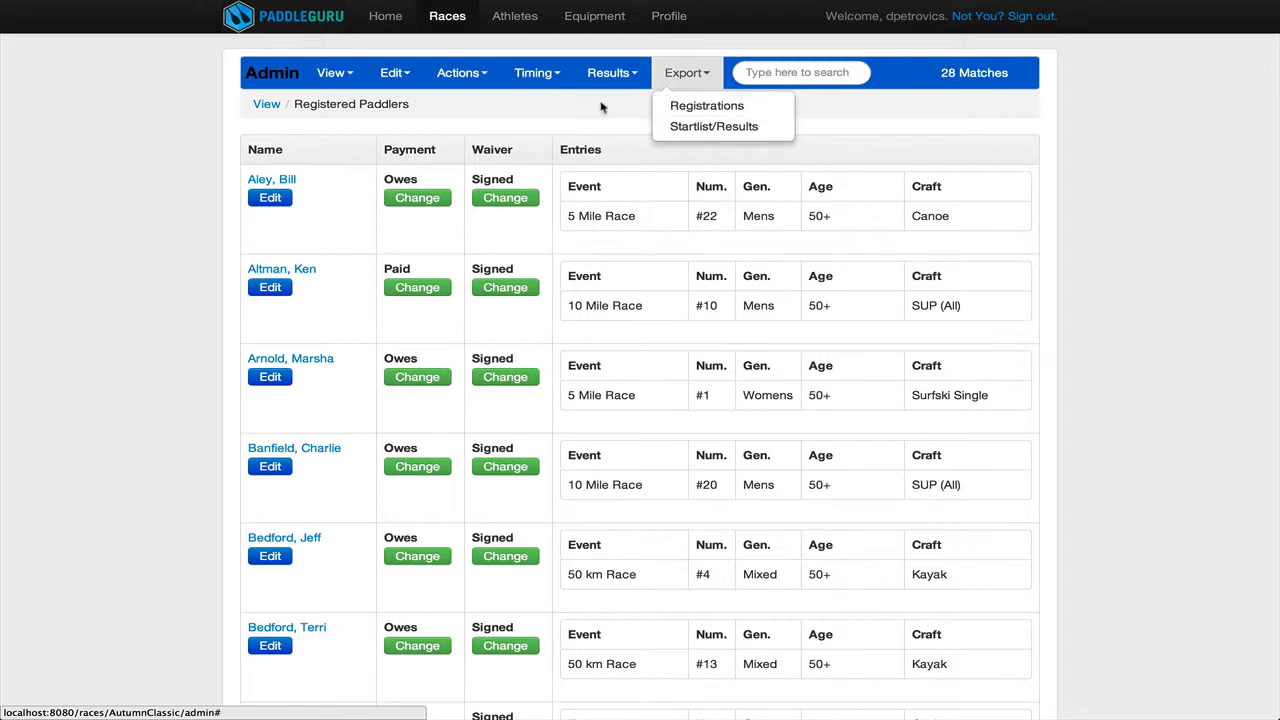
{"action": "left_click", "coordinate": [684, 72]}
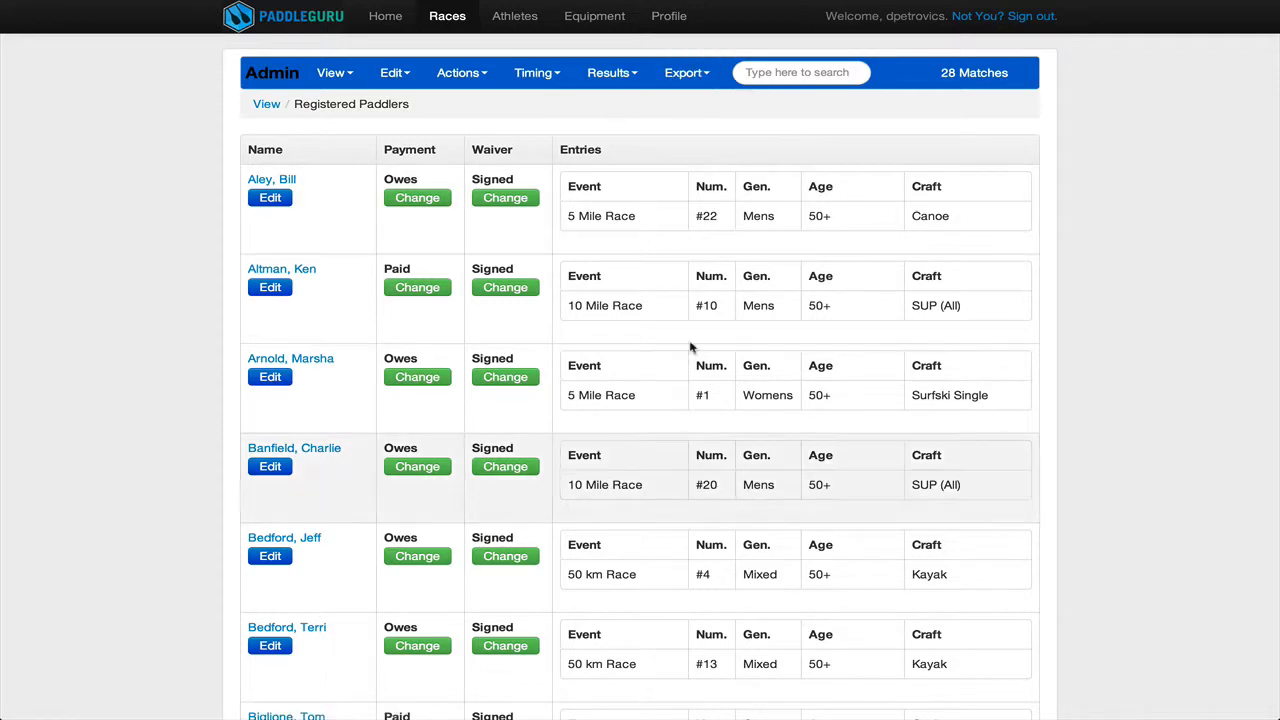
{"action": "mouse_move", "coordinate": [728, 228]}
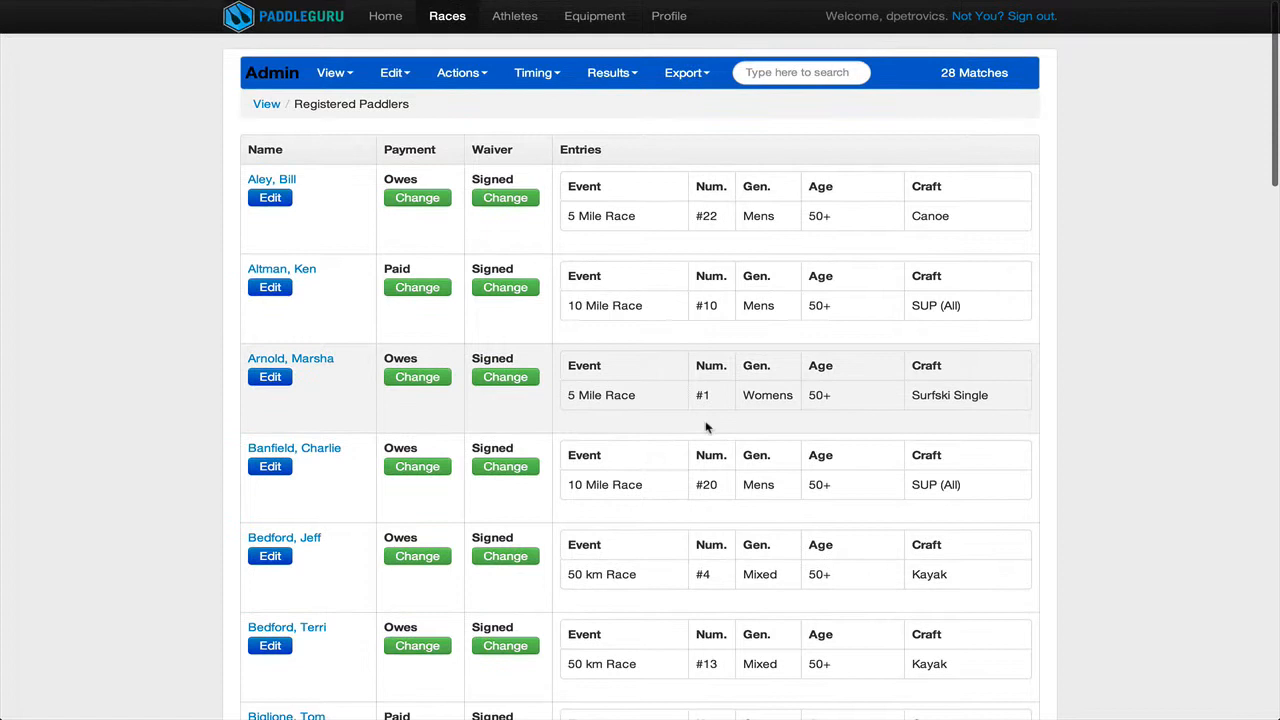
{"action": "mouse_move", "coordinate": [652, 448]}
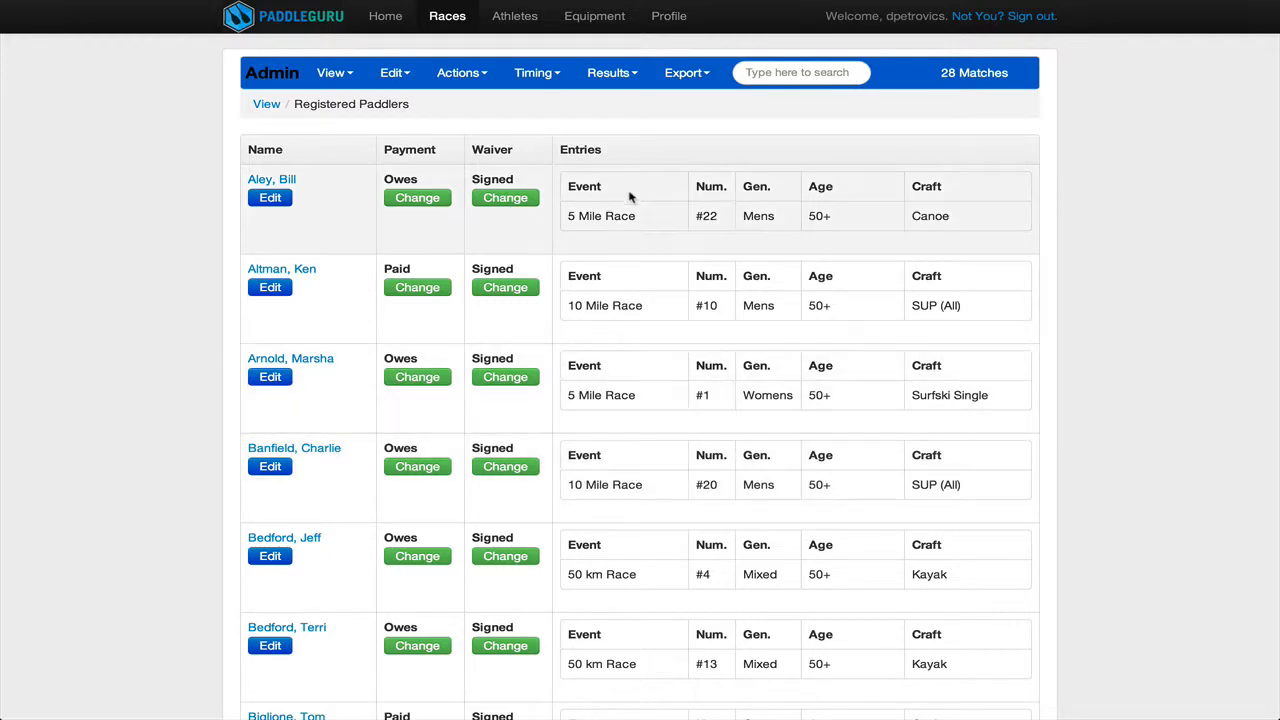
{"action": "left_click", "coordinate": [458, 72]}
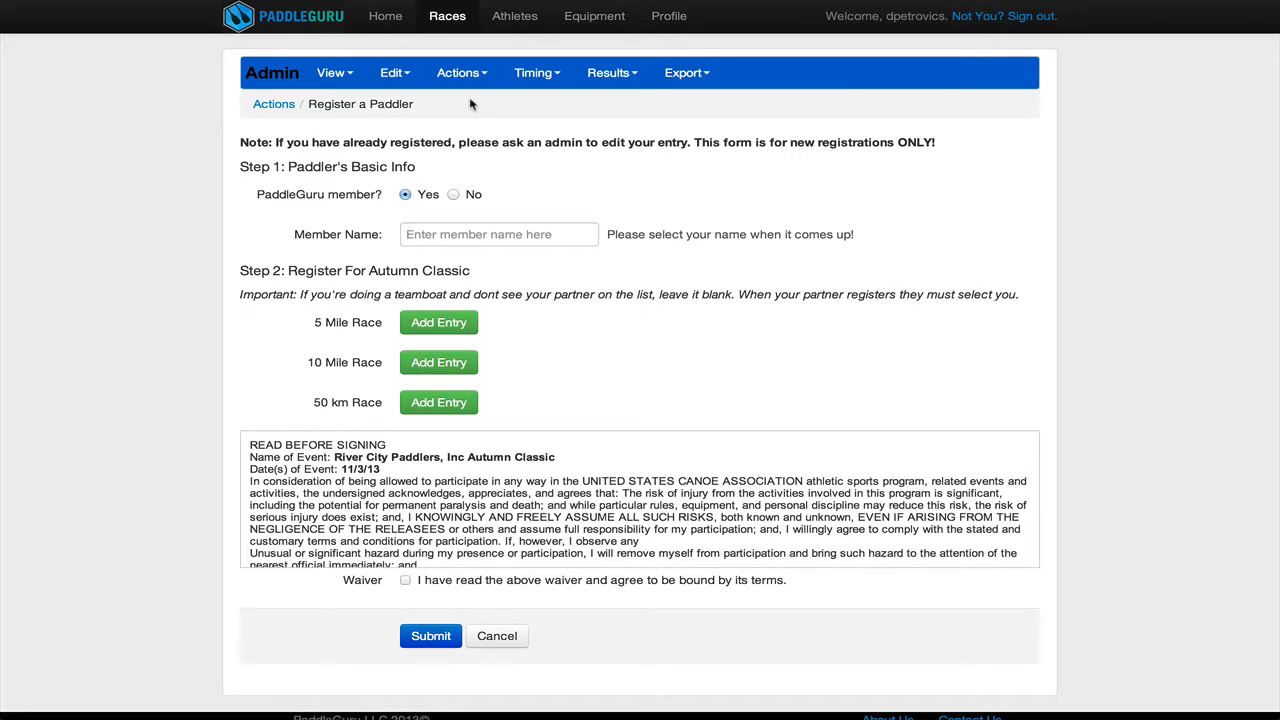
{"action": "mouse_move", "coordinate": [422, 194]}
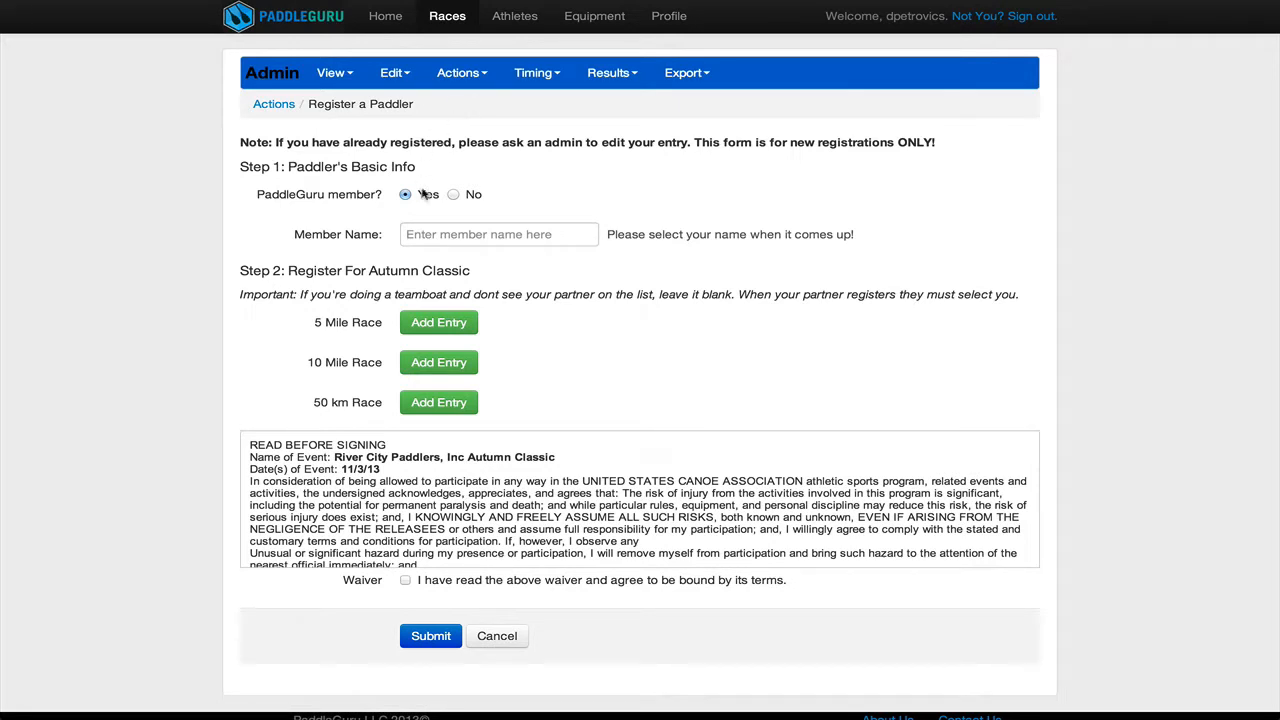
{"action": "left_click", "coordinate": [500, 234]}
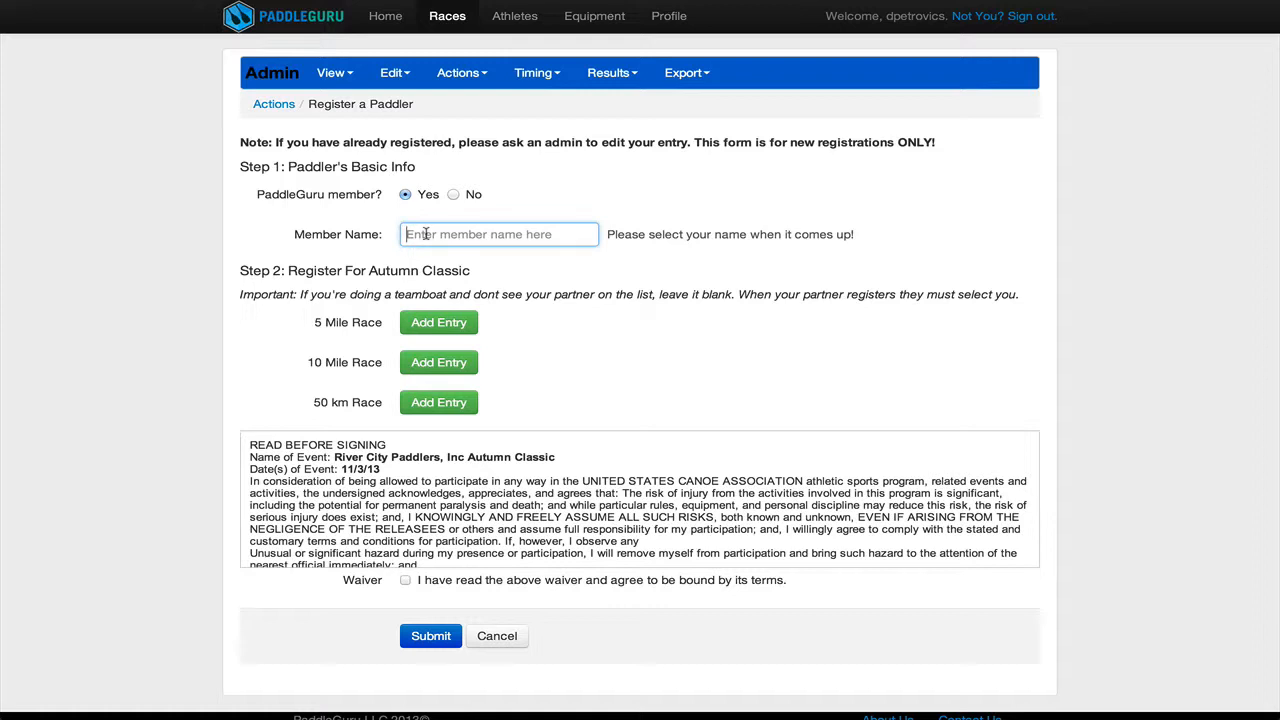
{"action": "type", "text": "Tim"}
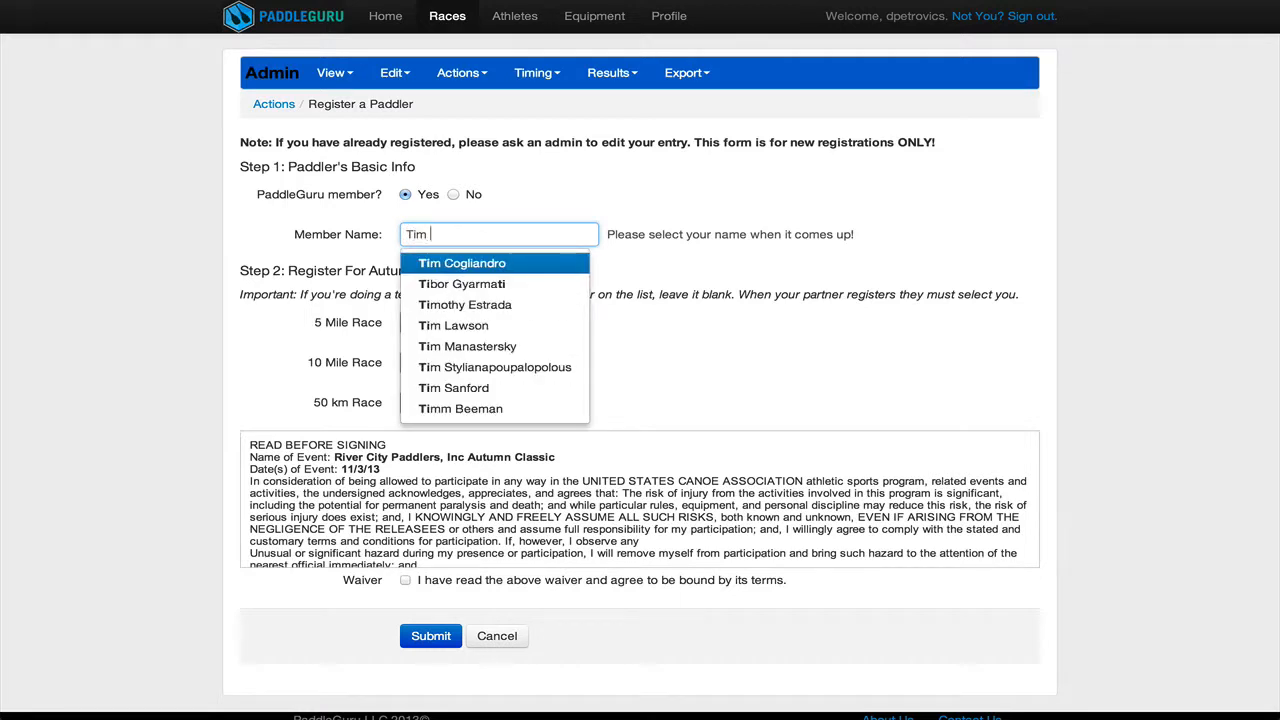
{"action": "type", "text": "Horn"}
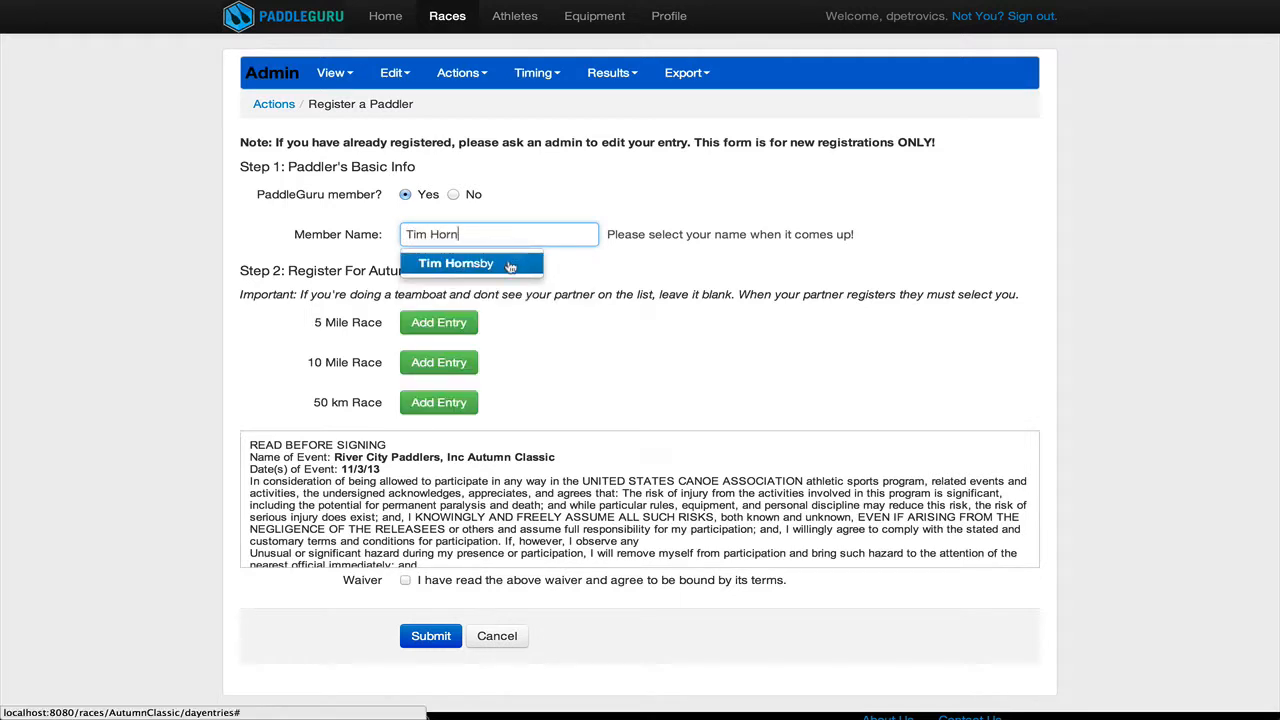
{"action": "left_click", "coordinate": [456, 264]}
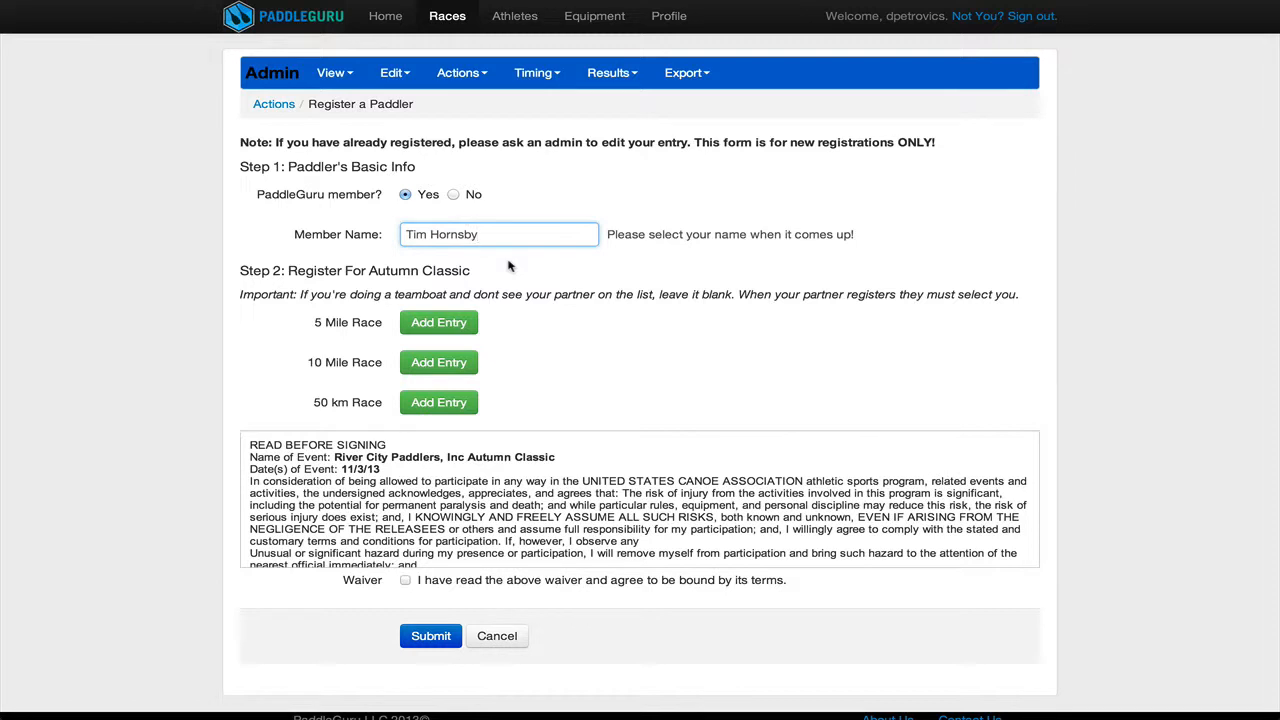
{"action": "mouse_move", "coordinate": [458, 198]}
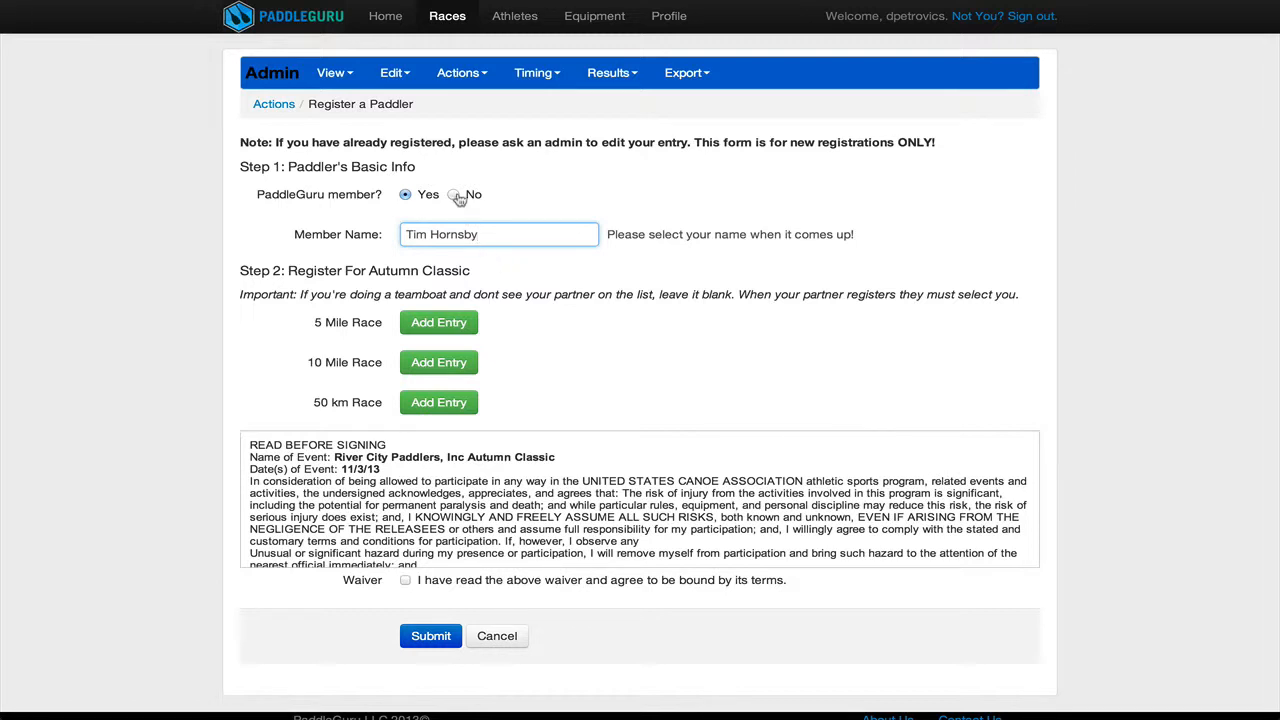
{"action": "left_click", "coordinate": [452, 194]}
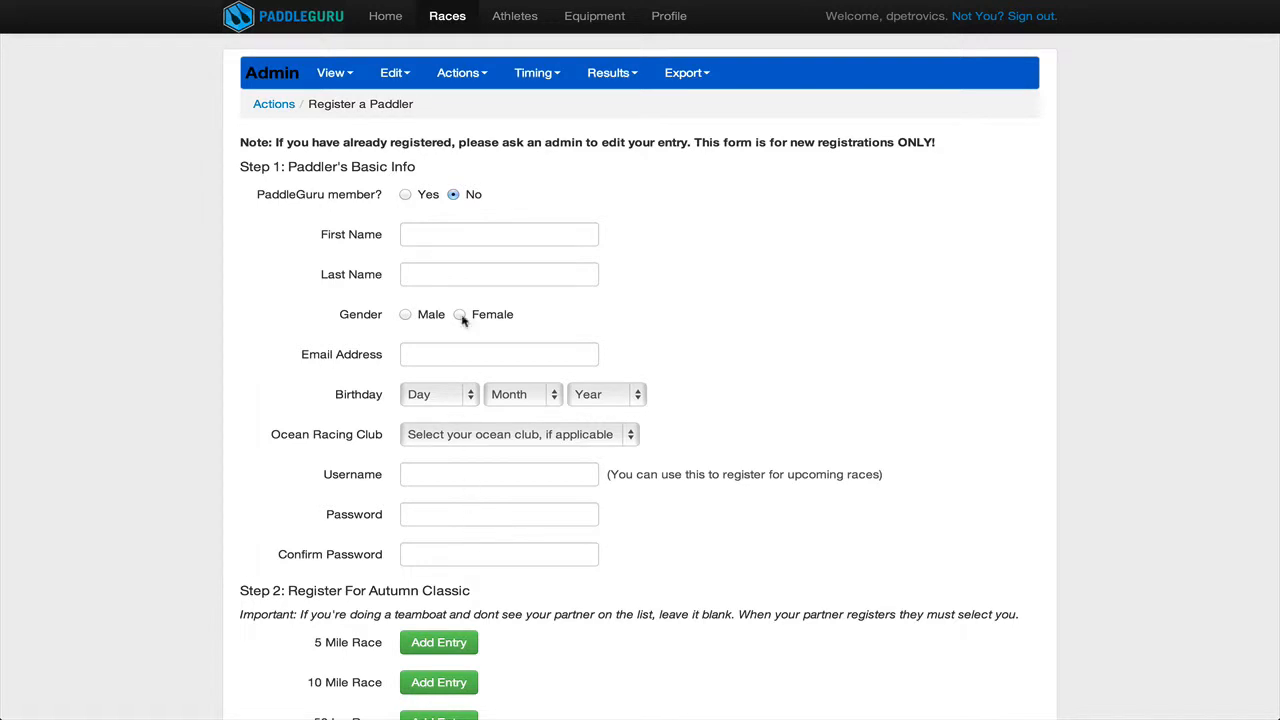
{"action": "left_click", "coordinate": [404, 194]}
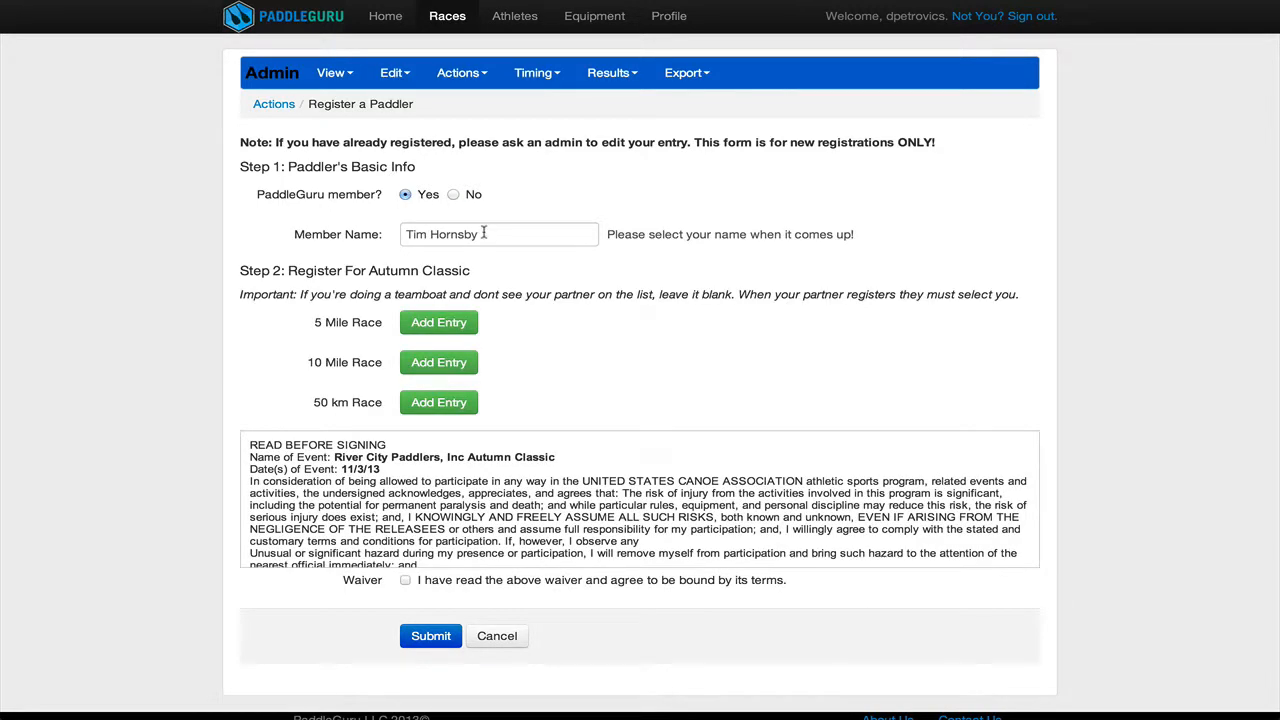
{"action": "scroll", "scroll_direction": "down", "scroll_amount": 3}
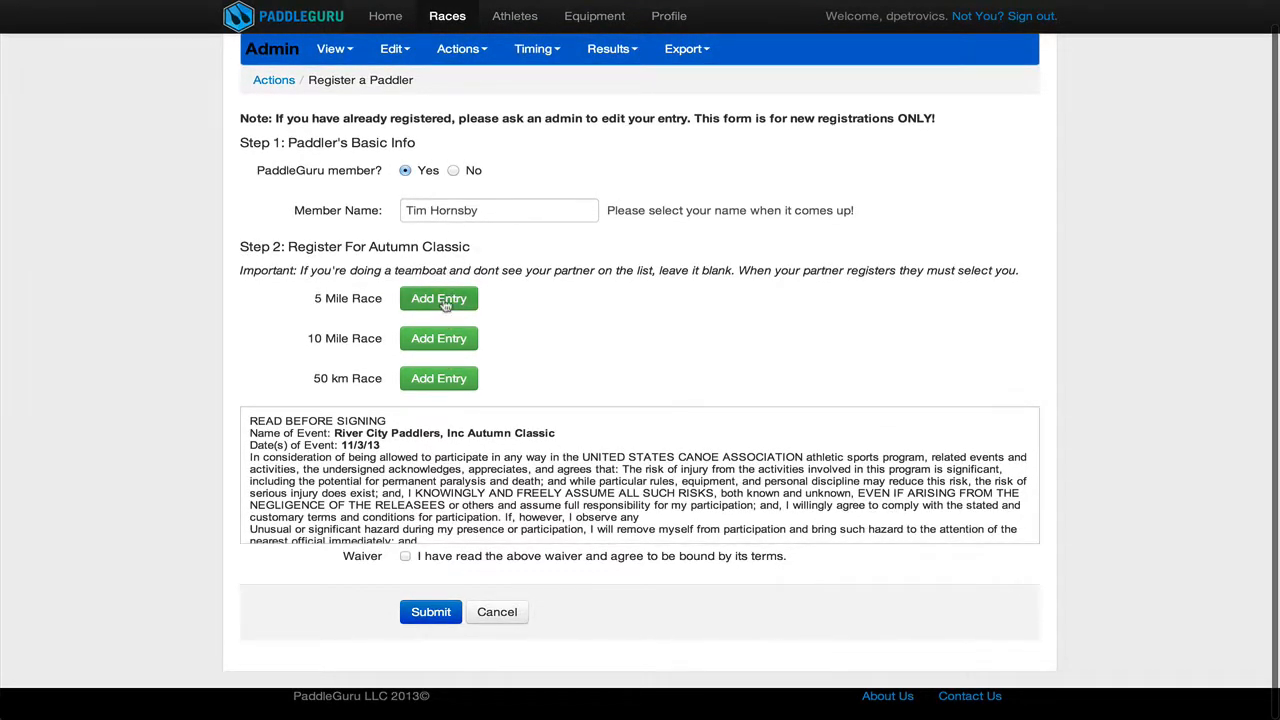
Step: Add Tim's 5 Mile Race entry in Kayak, accept the waiver and submit, making 29 registrations
{"action": "left_click", "coordinate": [438, 298]}
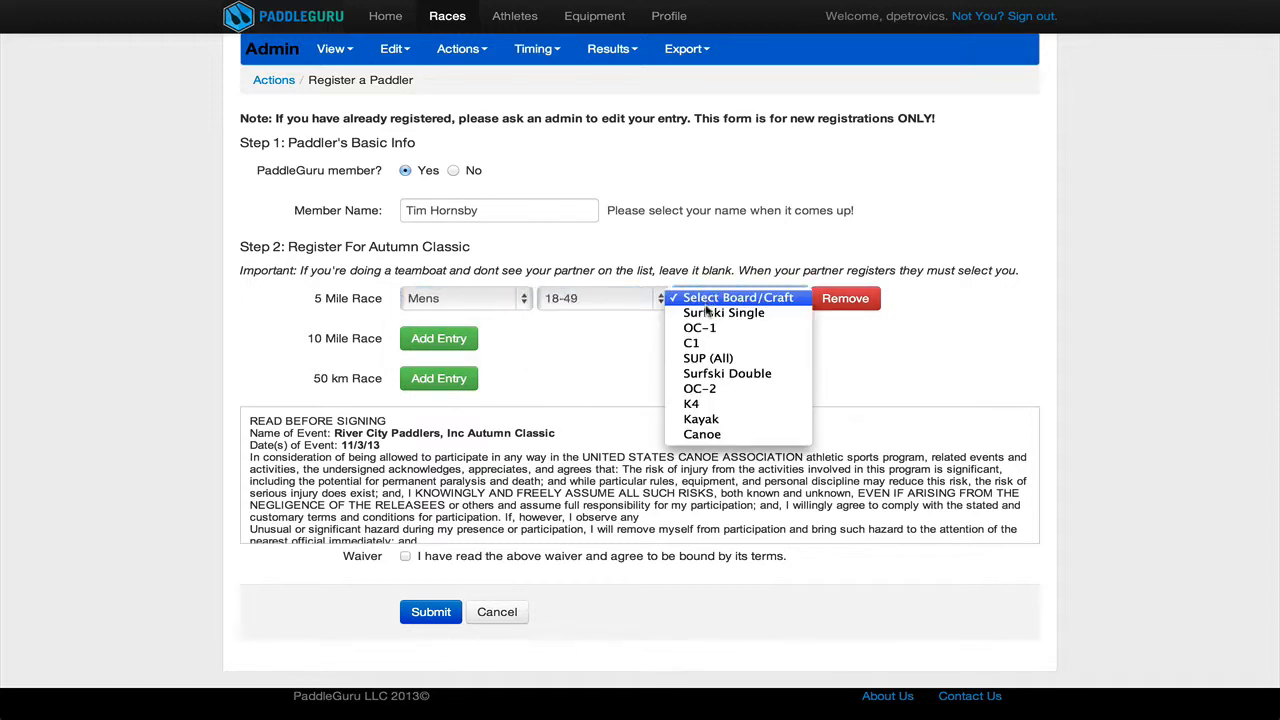
{"action": "left_click", "coordinate": [700, 418]}
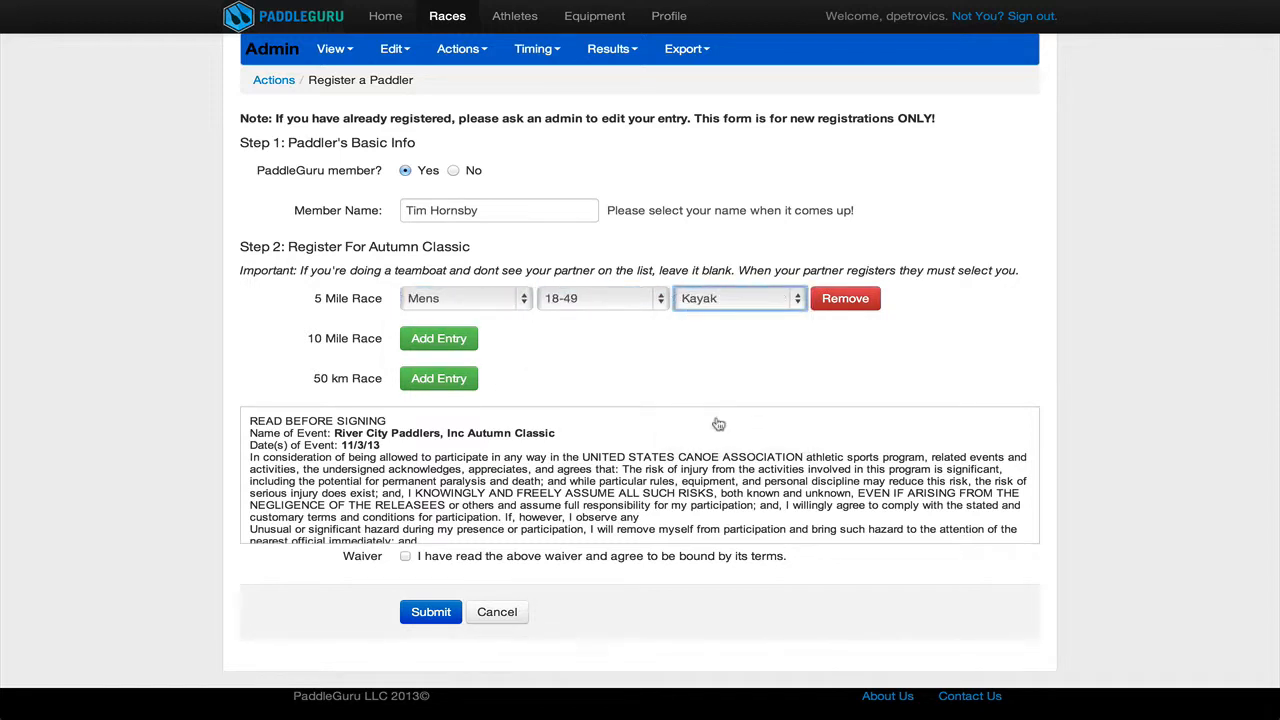
{"action": "left_click", "coordinate": [406, 556]}
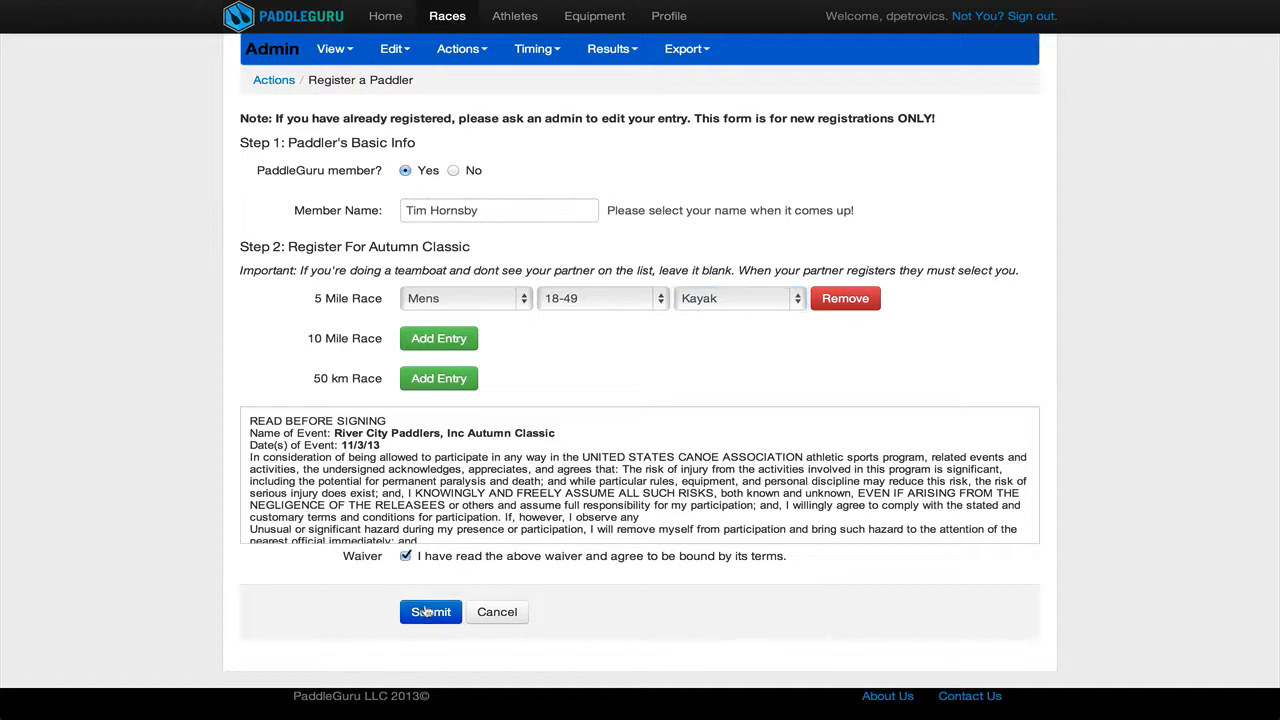
{"action": "left_click", "coordinate": [430, 612]}
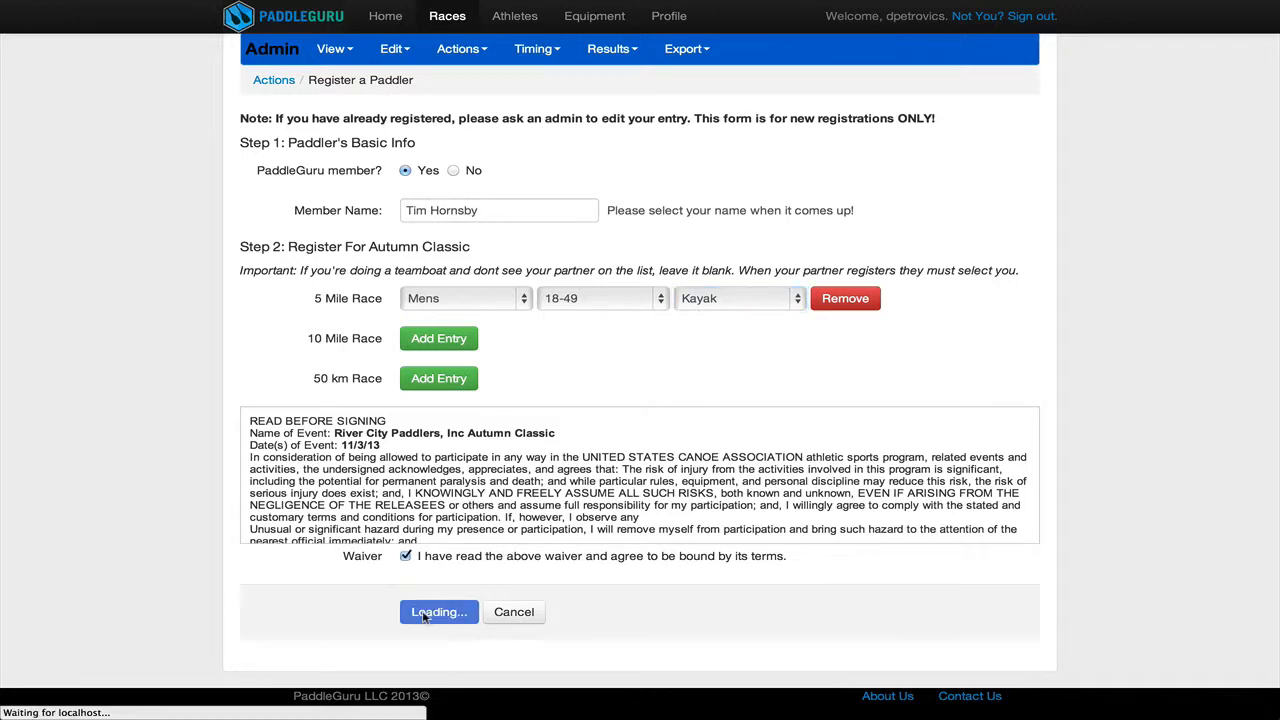
{"action": "left_click", "coordinate": [438, 612]}
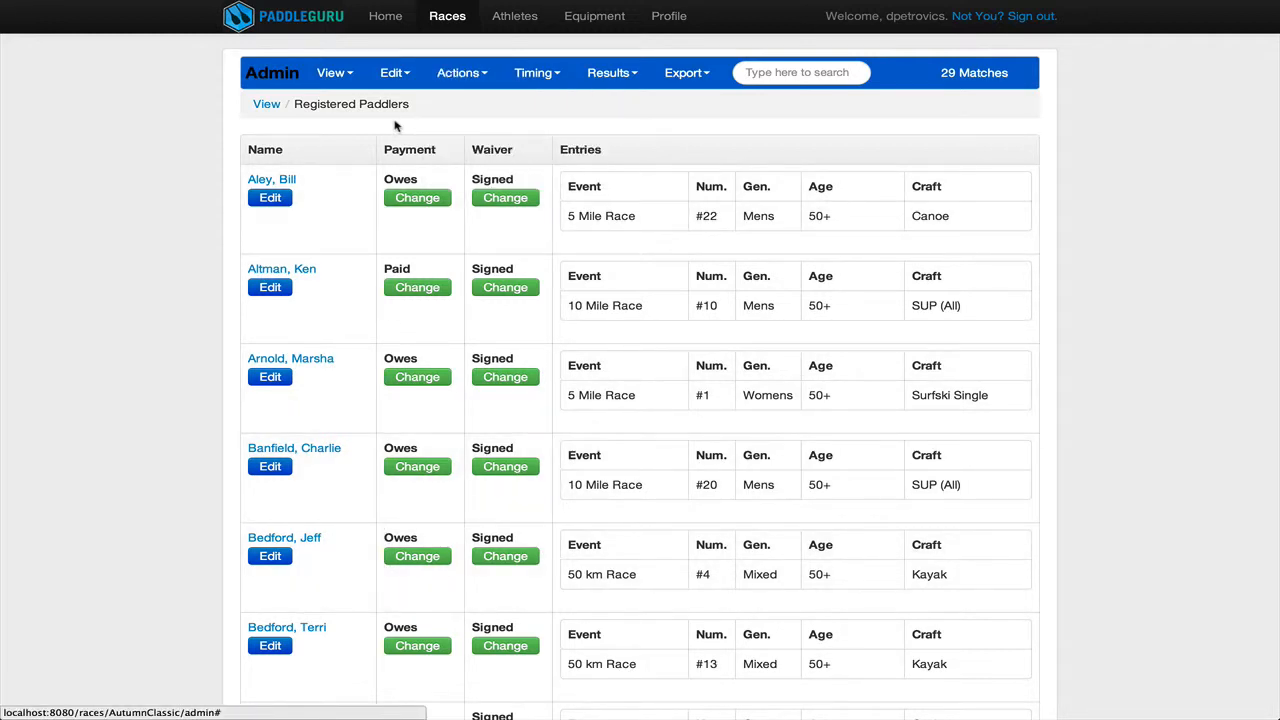
{"action": "type", "text": "horns"}
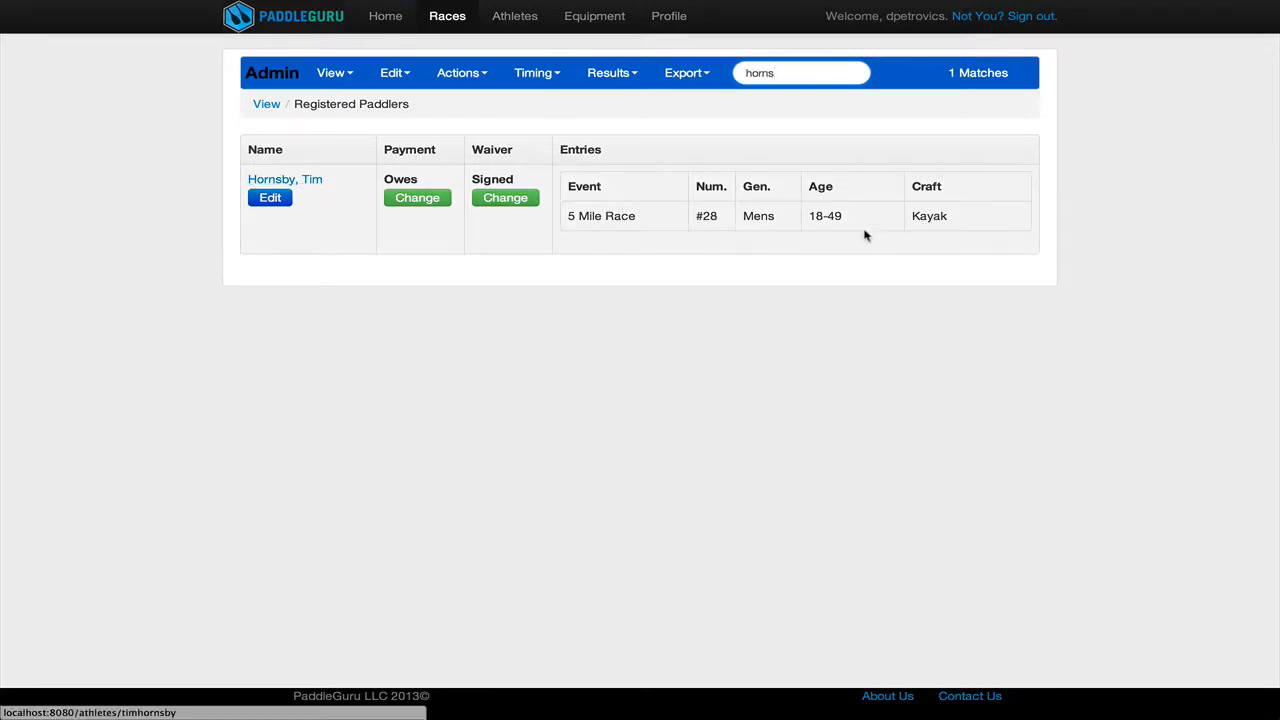
{"action": "left_click", "coordinate": [800, 72]}
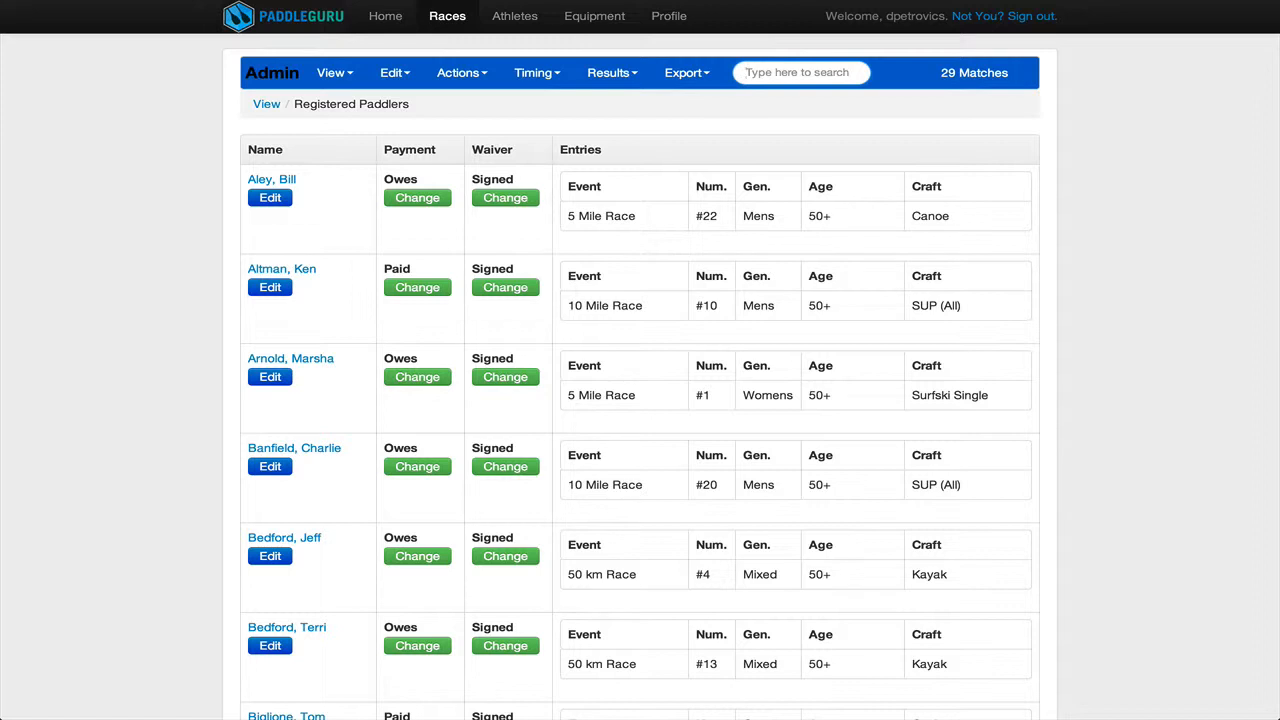
{"action": "mouse_move", "coordinate": [650, 600]}
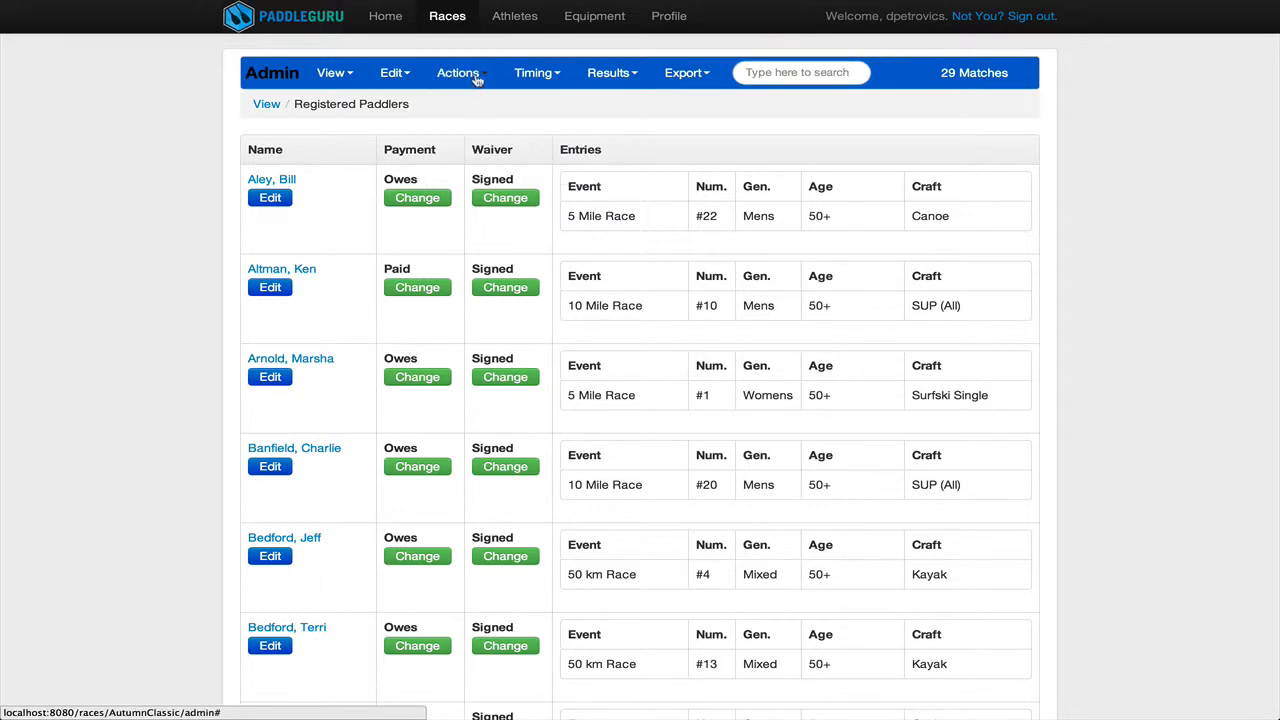
{"action": "left_click", "coordinate": [458, 72]}
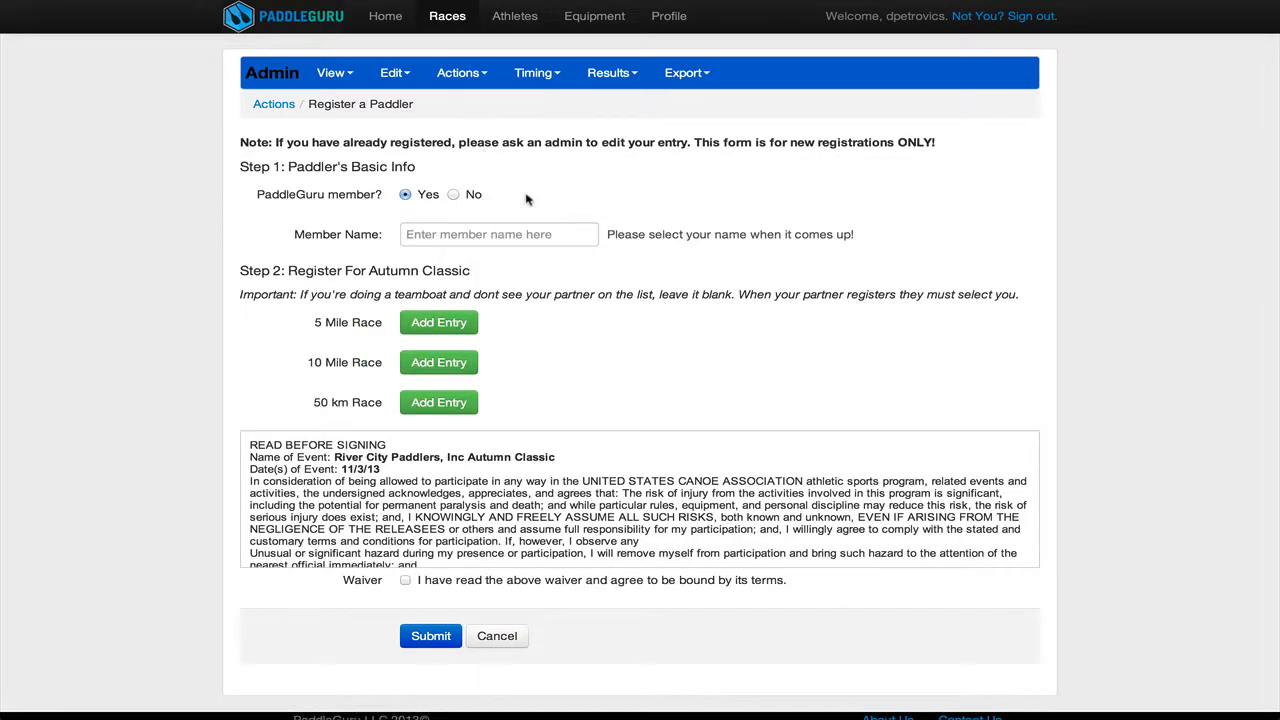